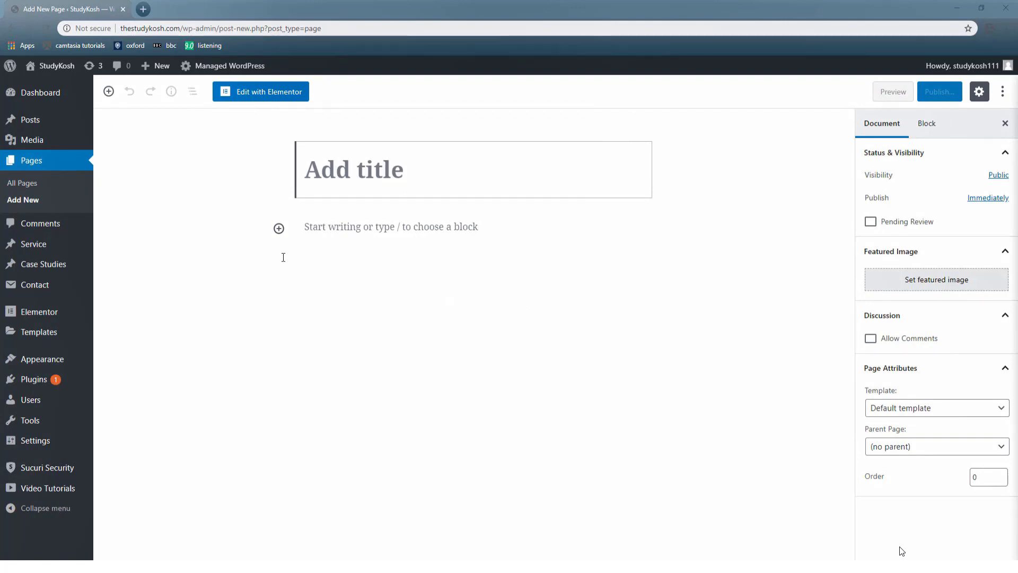
mouse_move(326, 321)
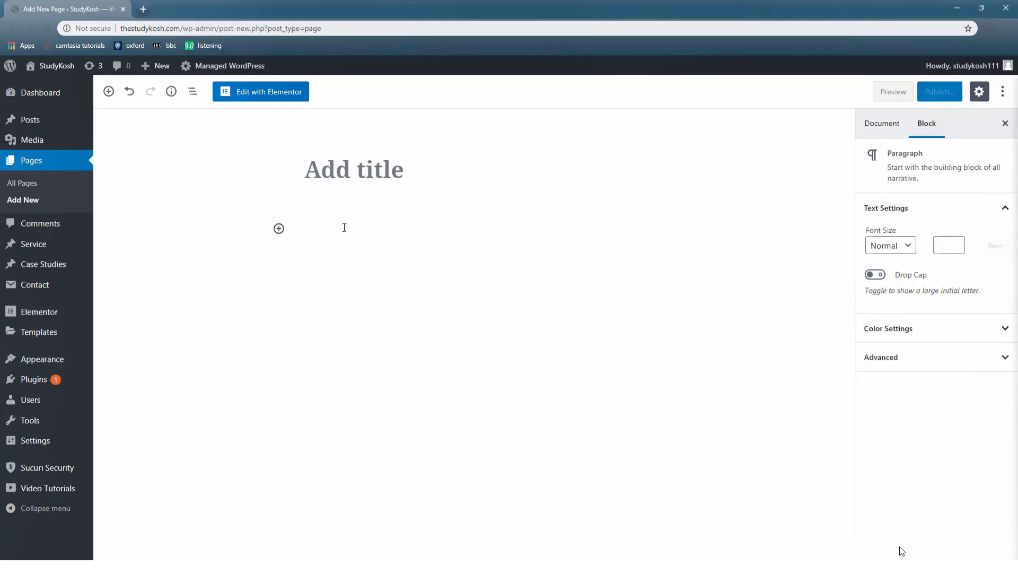
- Write the first paragraph 'Welcome to StudyKosh block' and start a new block below it
text(Welcome)
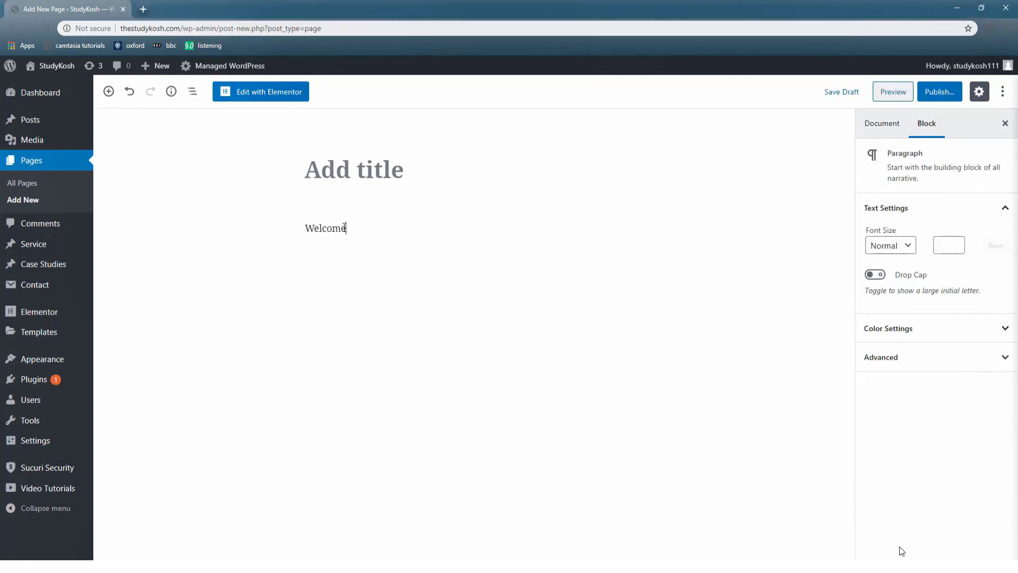
text(to StudyKosh)
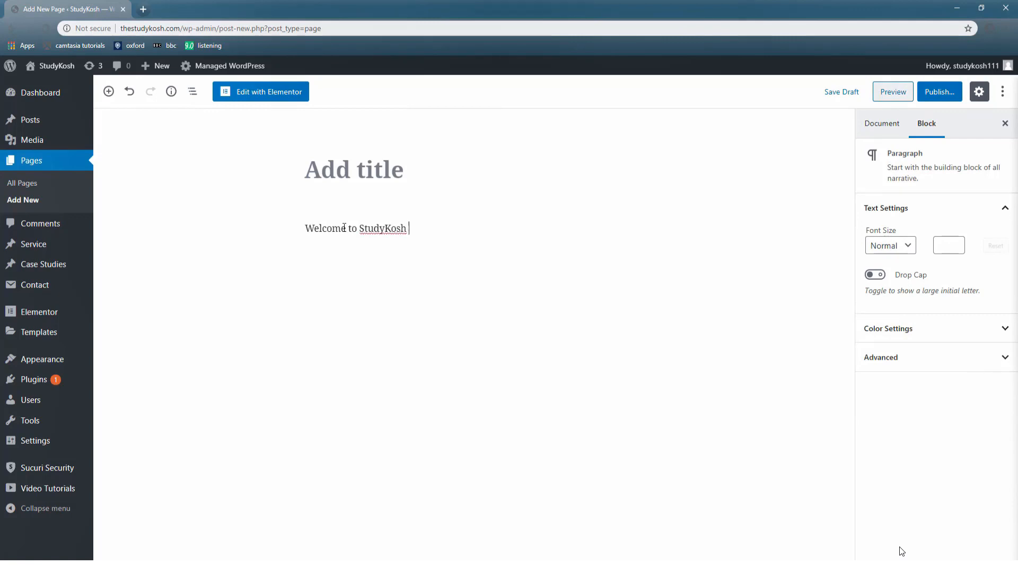
text(block)
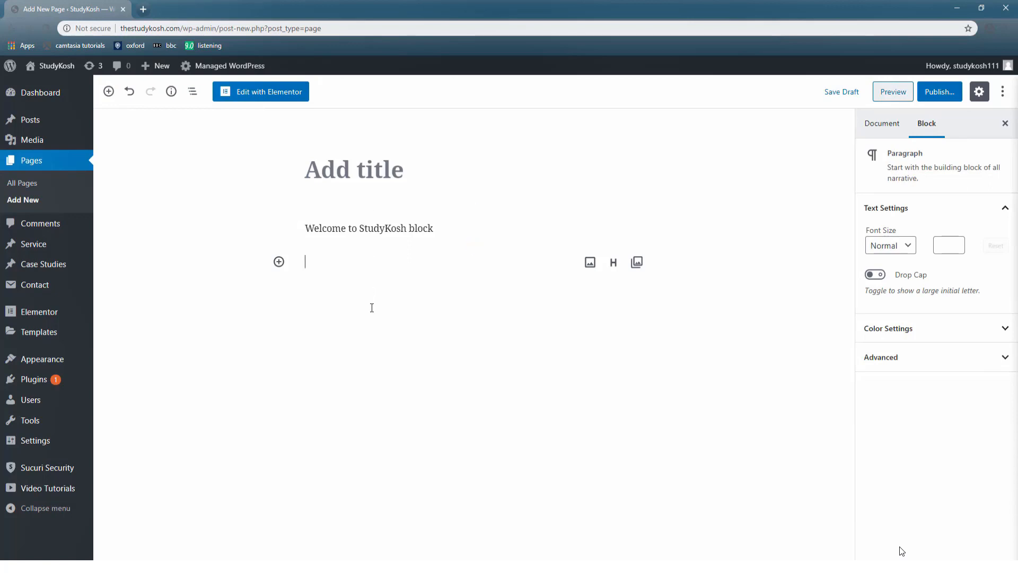
- Write the second paragraph 'Welcome to StudyKosh block 2' and browse its typography options
text(Welcome to)
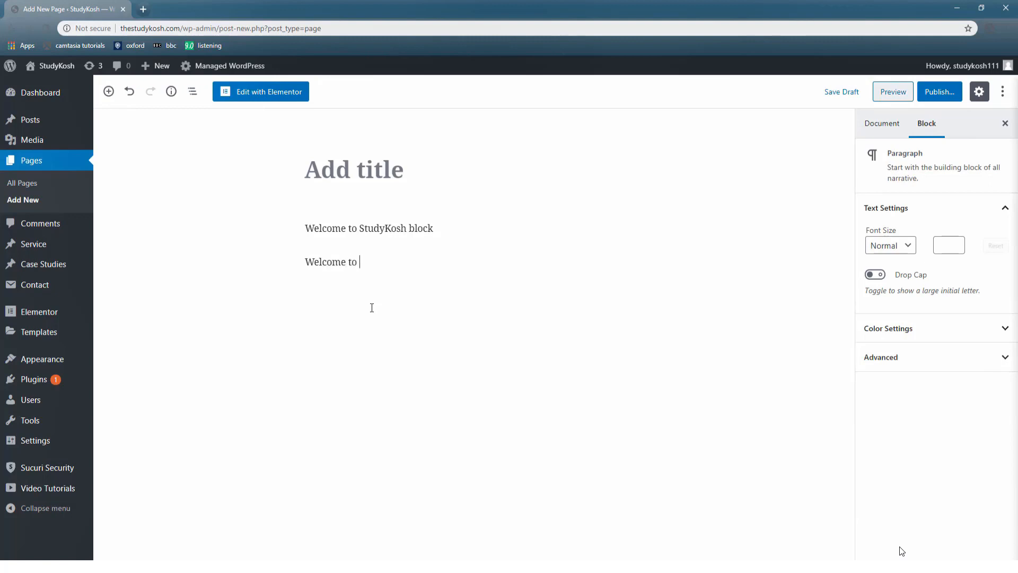
text(StudyK)
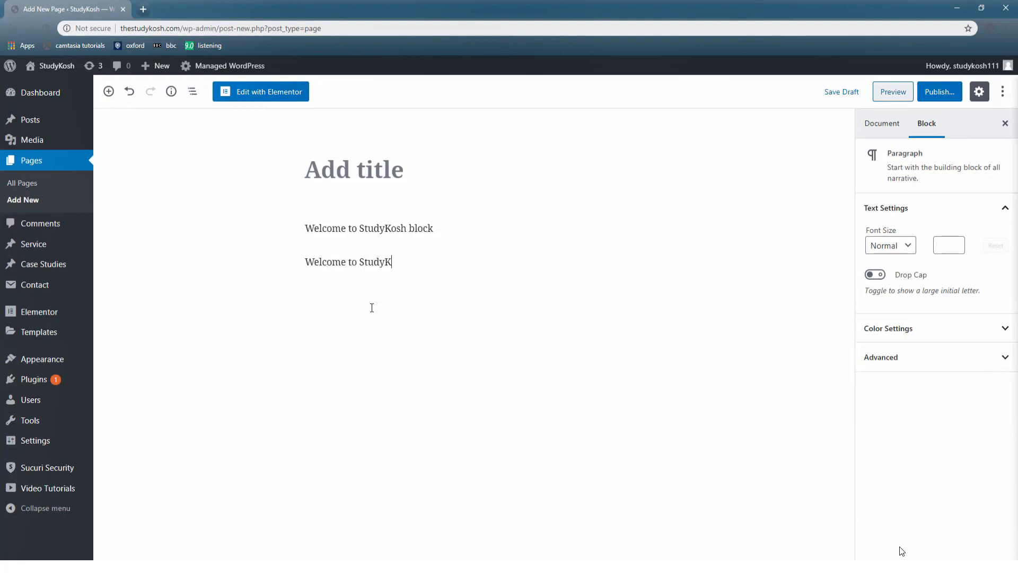
text(osh block)
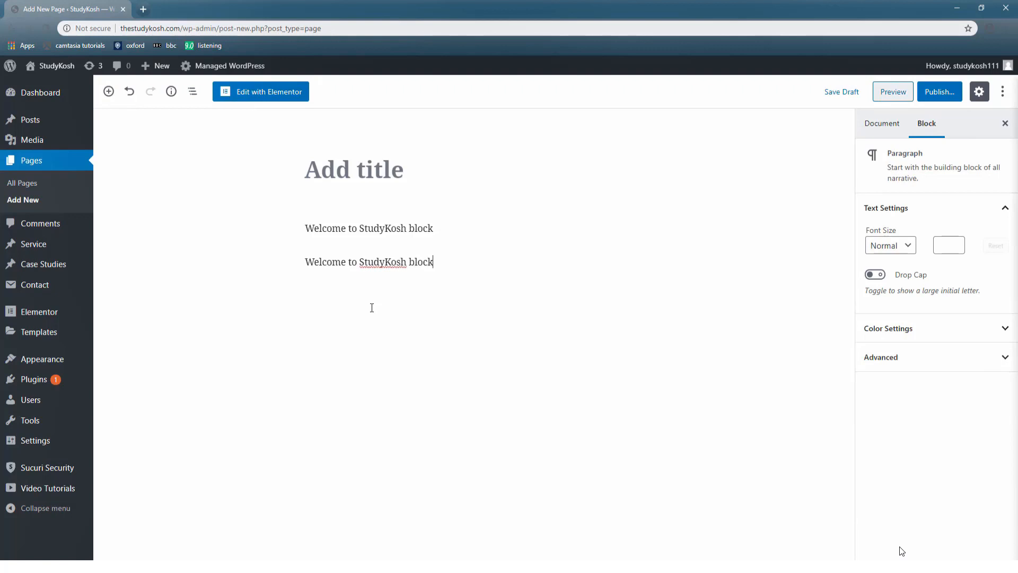
text(2)
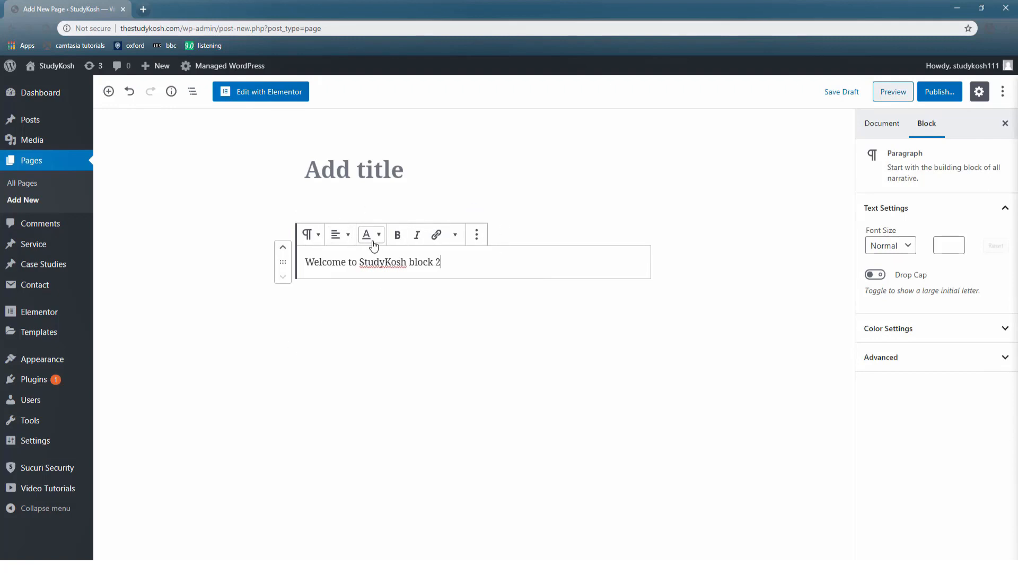
click(371, 234)
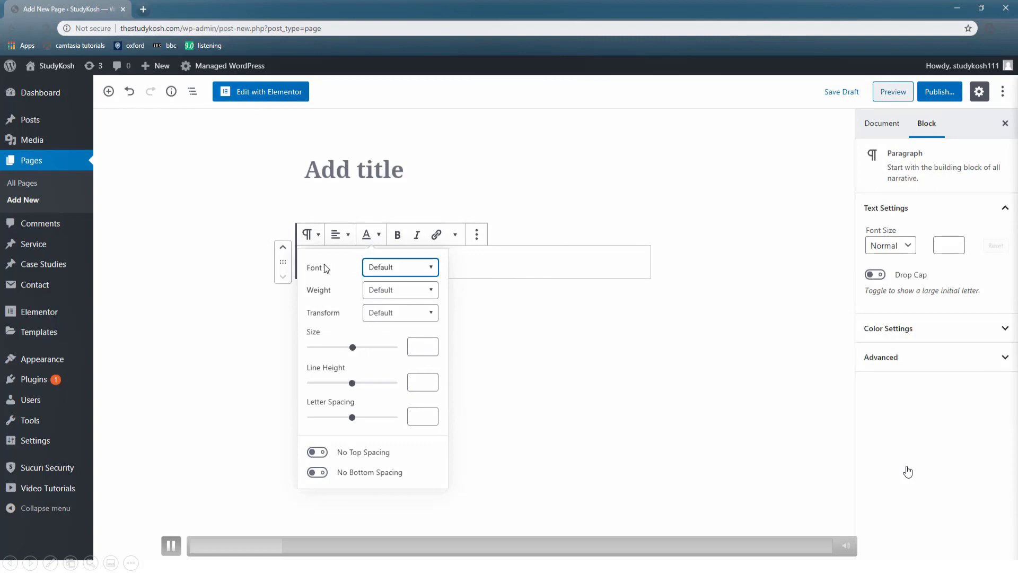
mouse_move(395, 278)
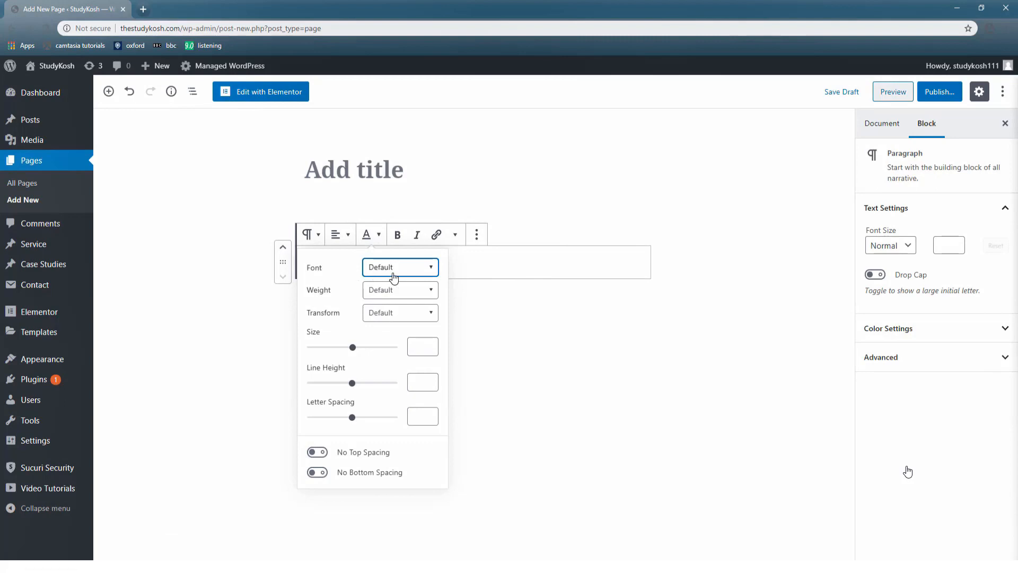
click(398, 267)
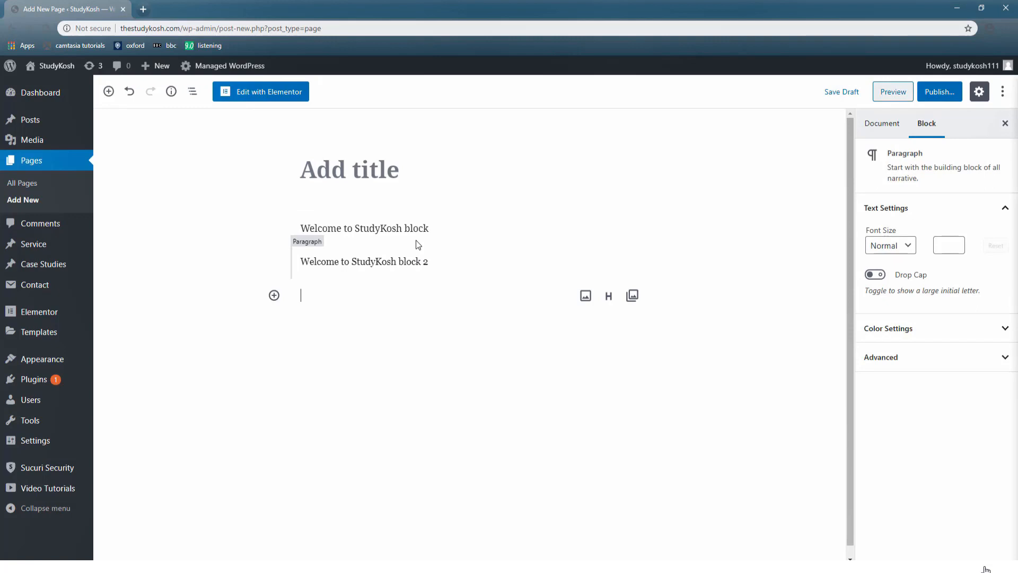
mouse_move(409, 266)
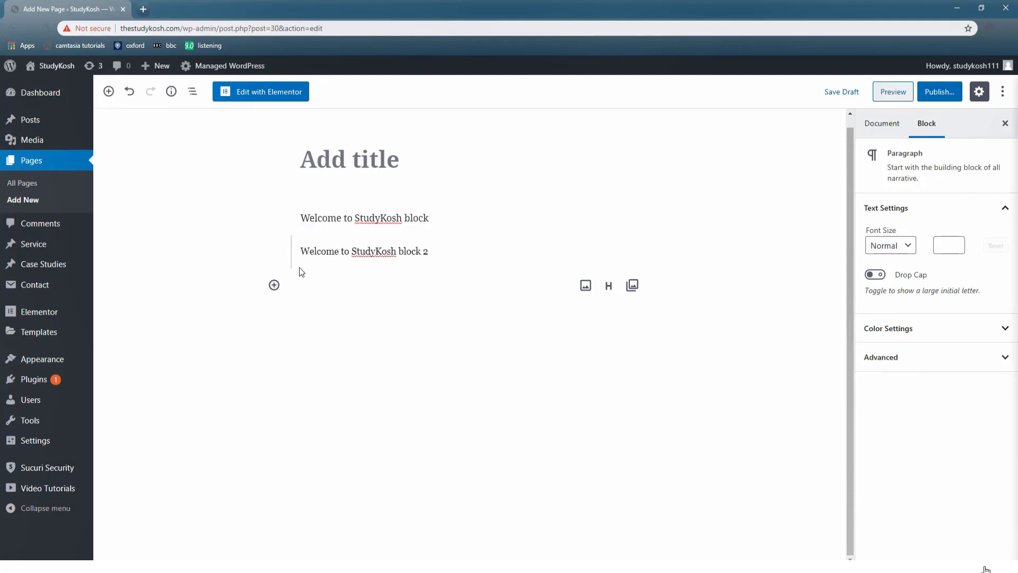
- Insert a Quote block between the paragraphs with the citation 'Ask Believe Receive'
click(364, 217)
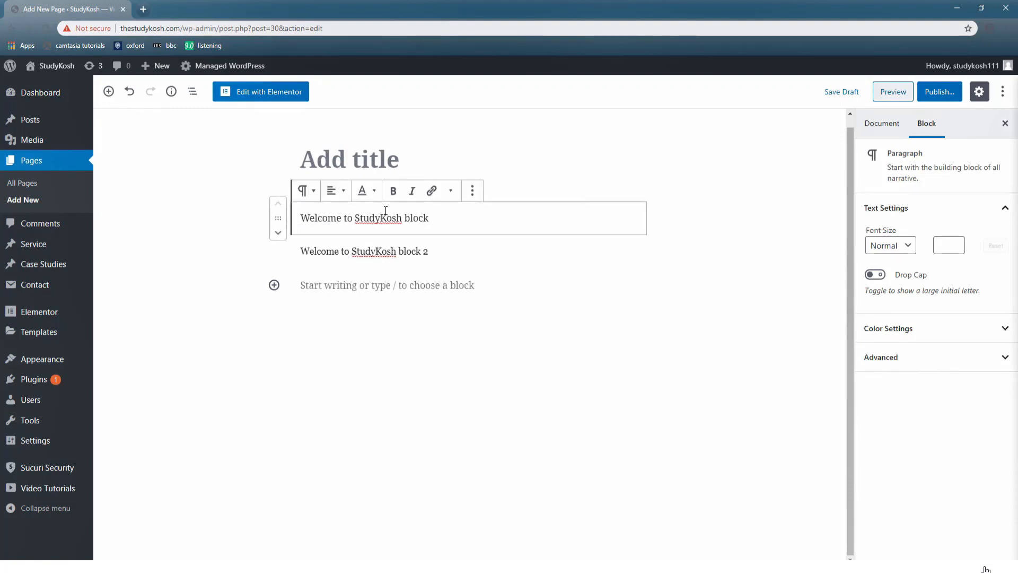
mouse_move(469, 234)
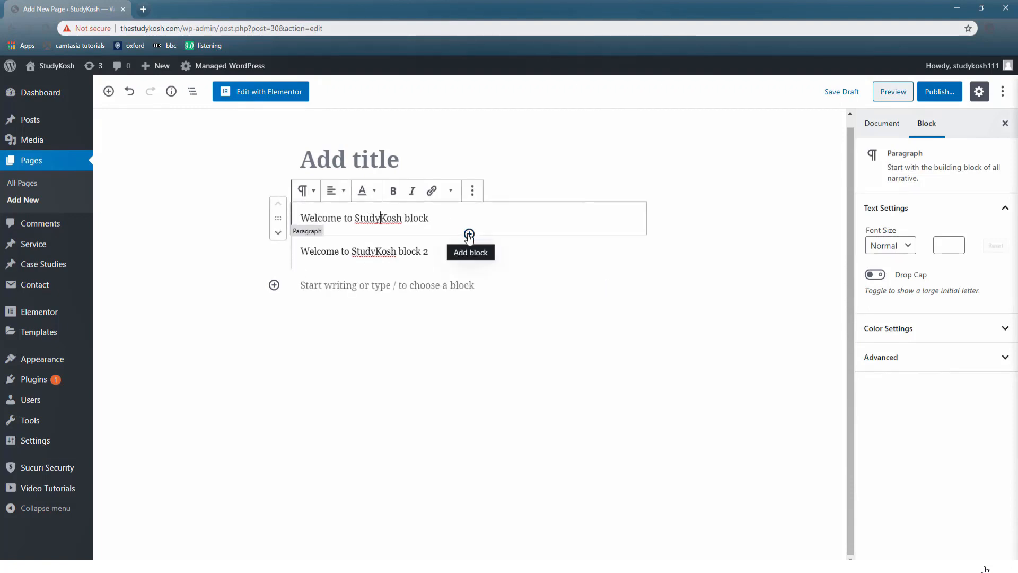
click(468, 234)
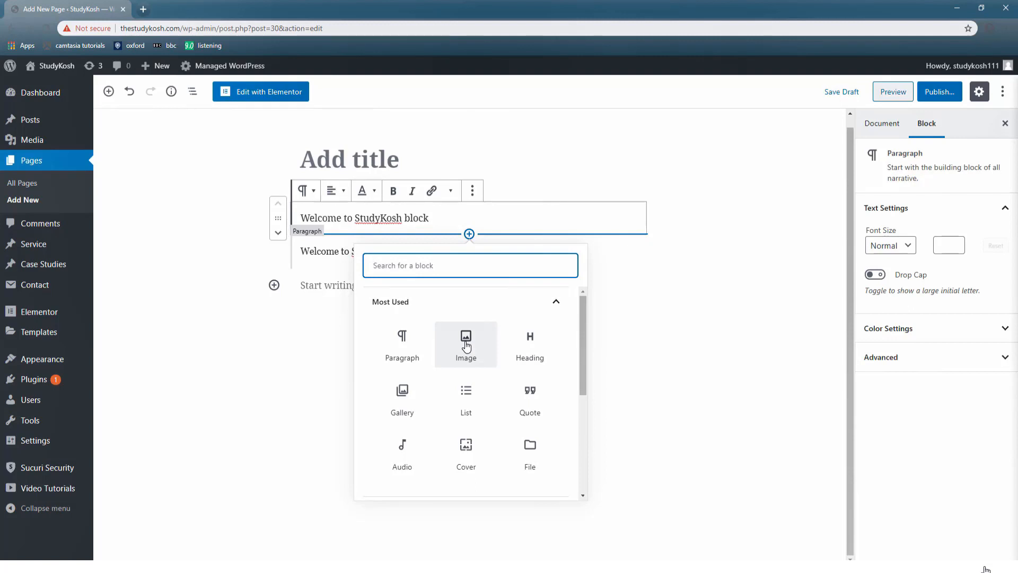
mouse_move(477, 365)
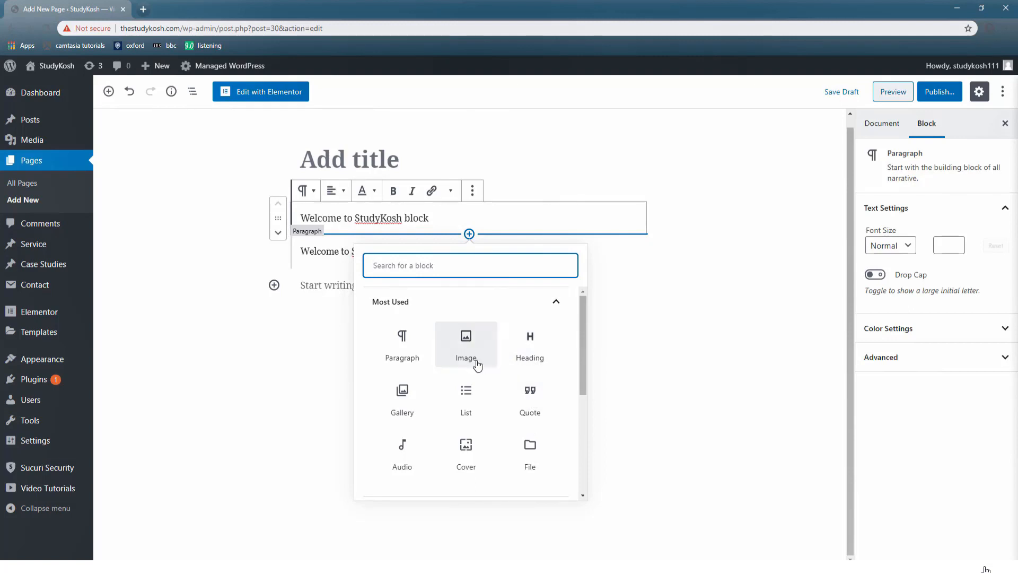
click(530, 395)
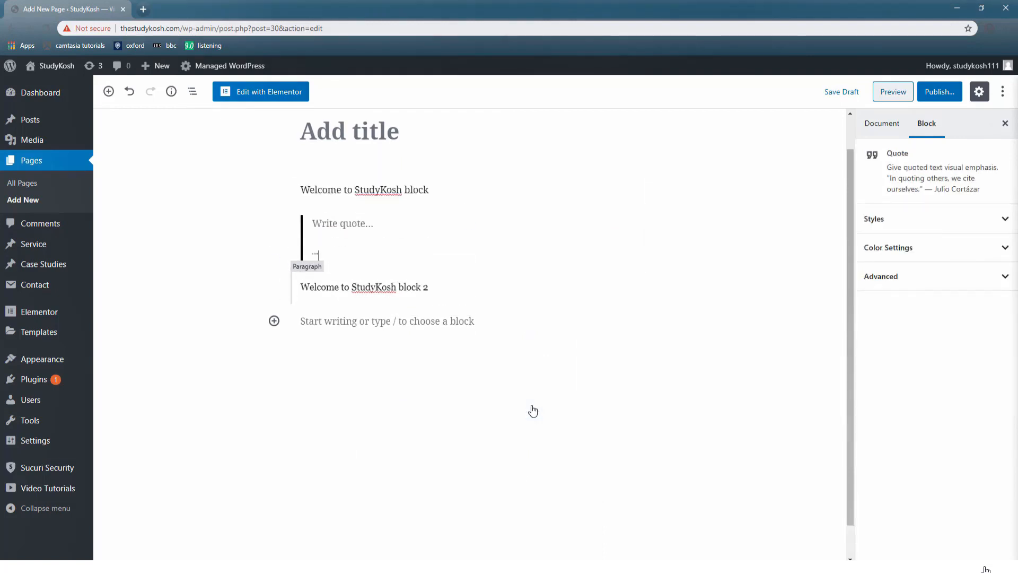
text(Ask Bel)
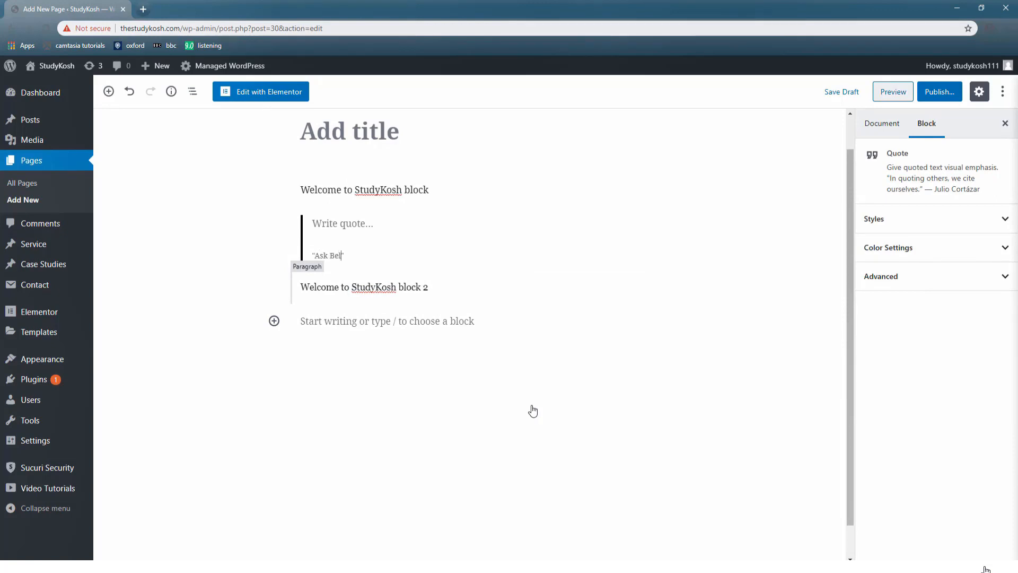
text(ieve)
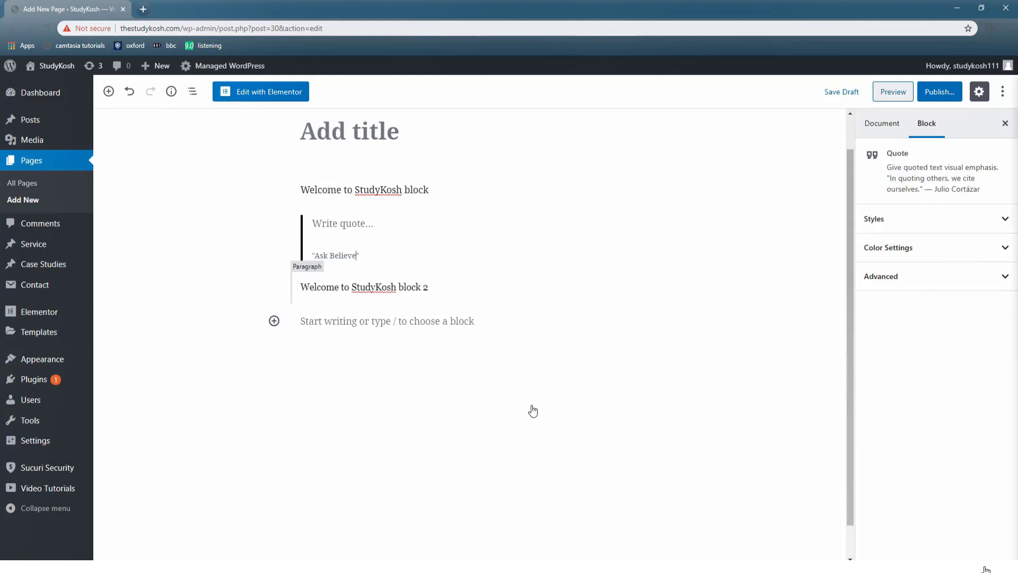
text(Receiv)
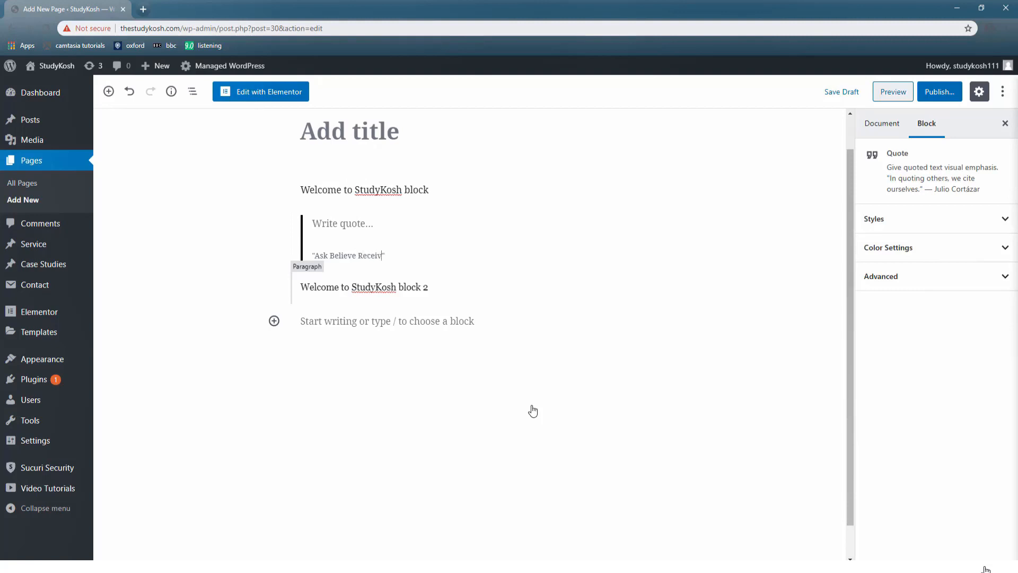
click(387, 320)
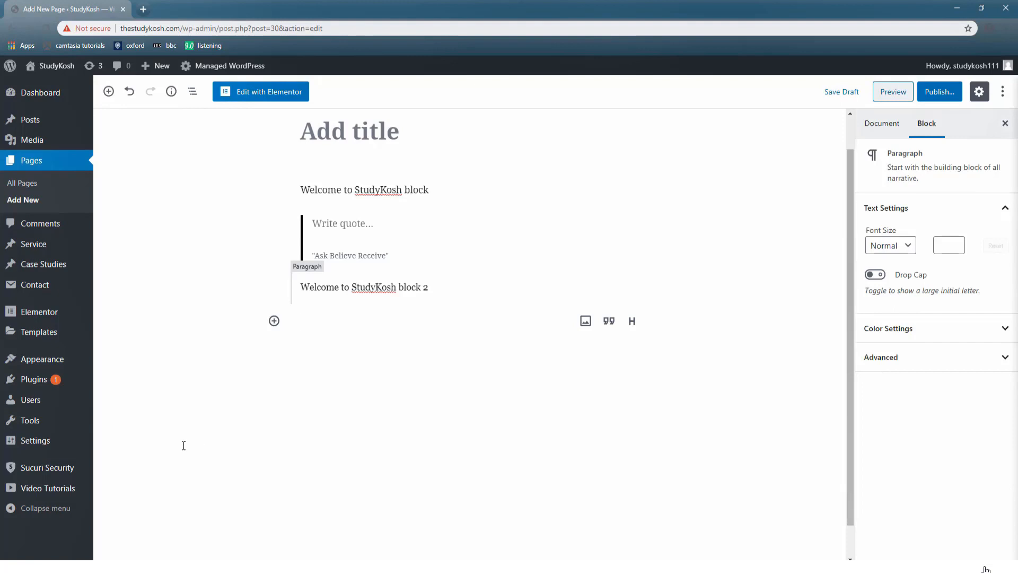
mouse_move(273, 320)
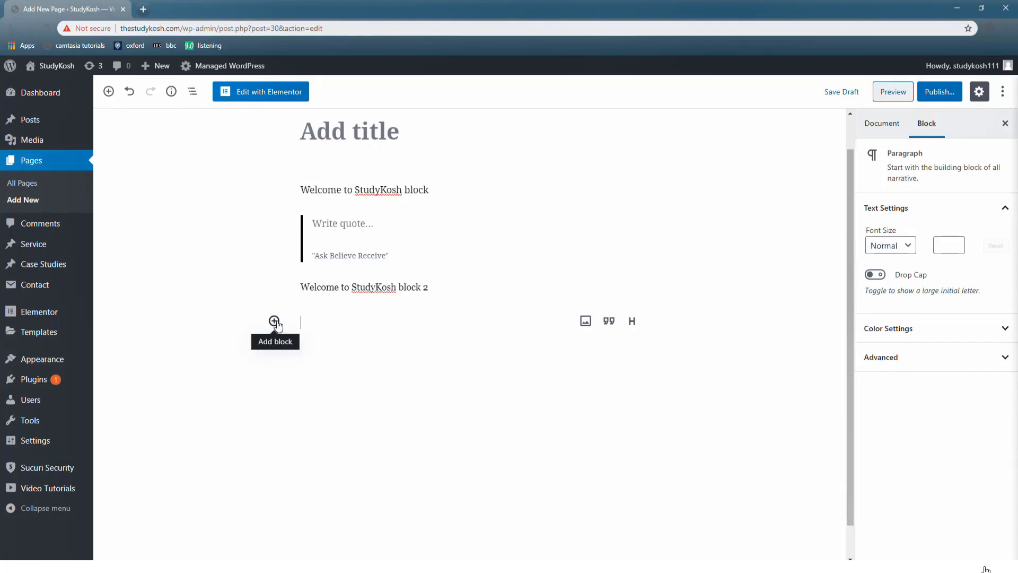
- Browse the block library for the empty block, peeking into the CoBlocks category
click(273, 323)
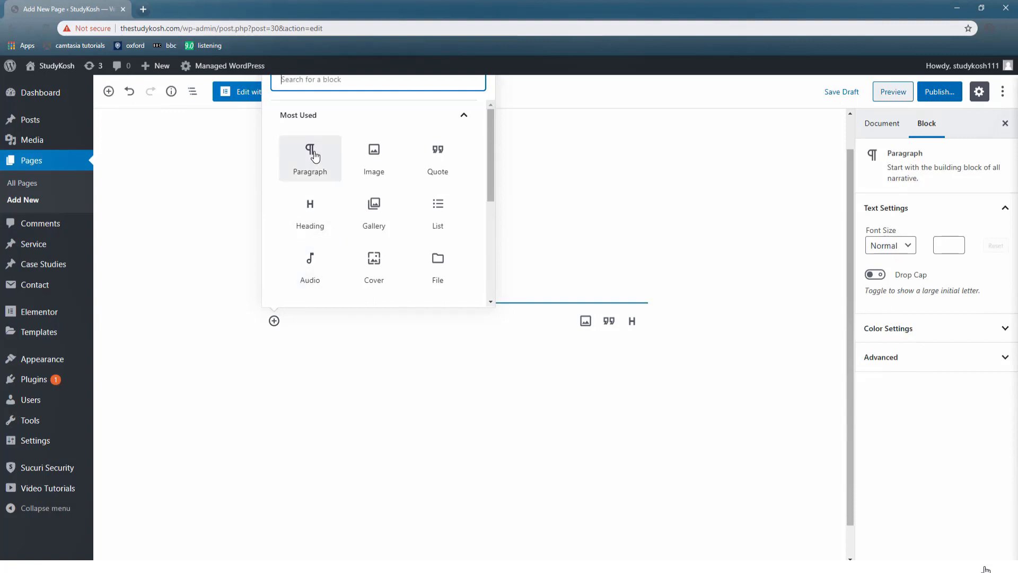
mouse_move(315, 164)
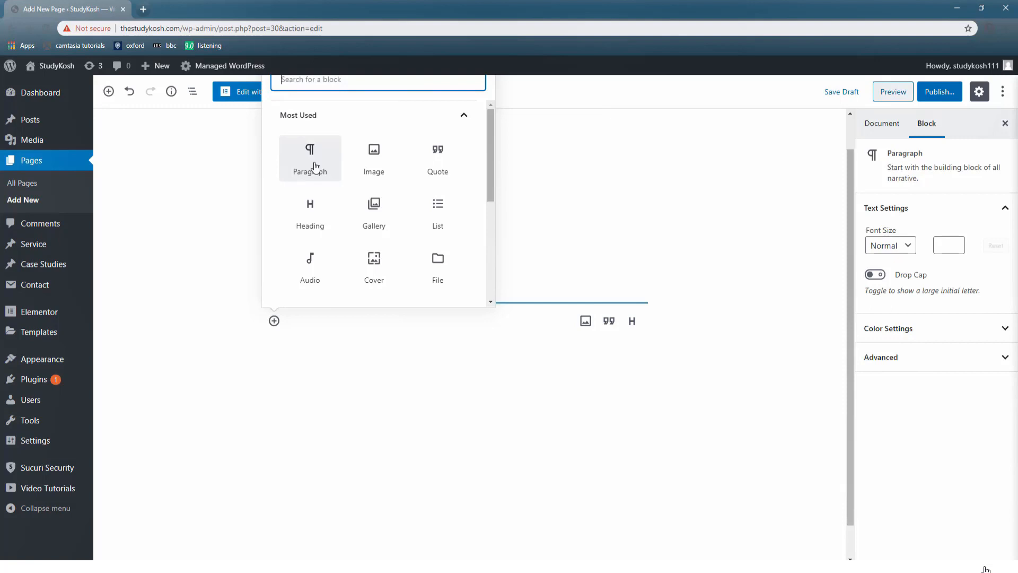
mouse_move(324, 167)
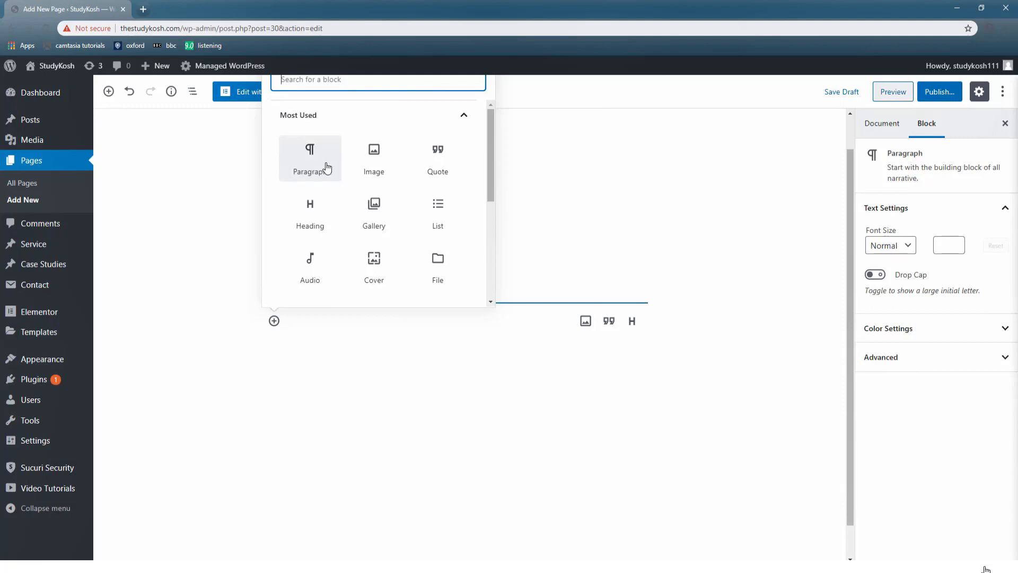
mouse_move(438, 158)
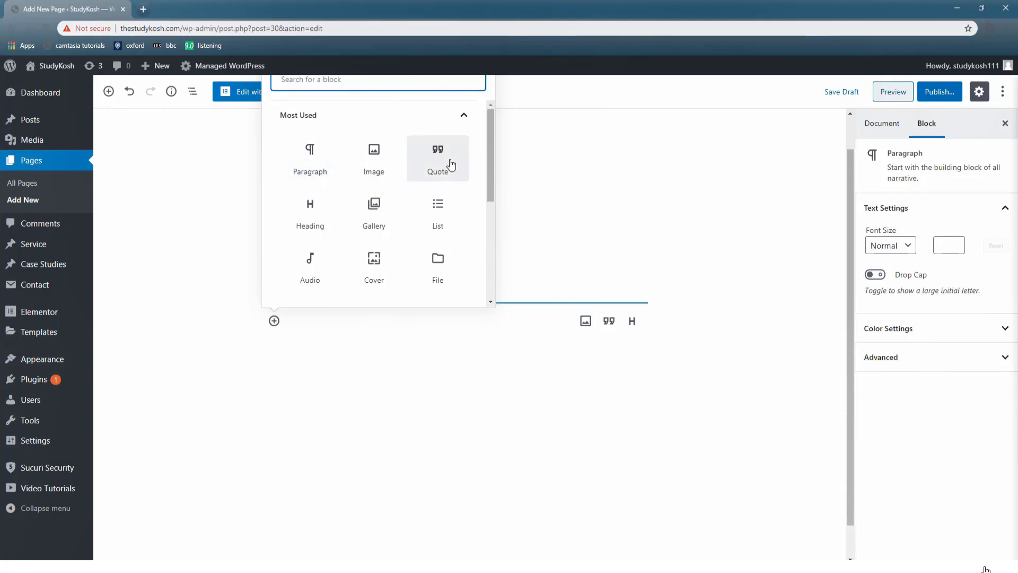
mouse_move(310, 212)
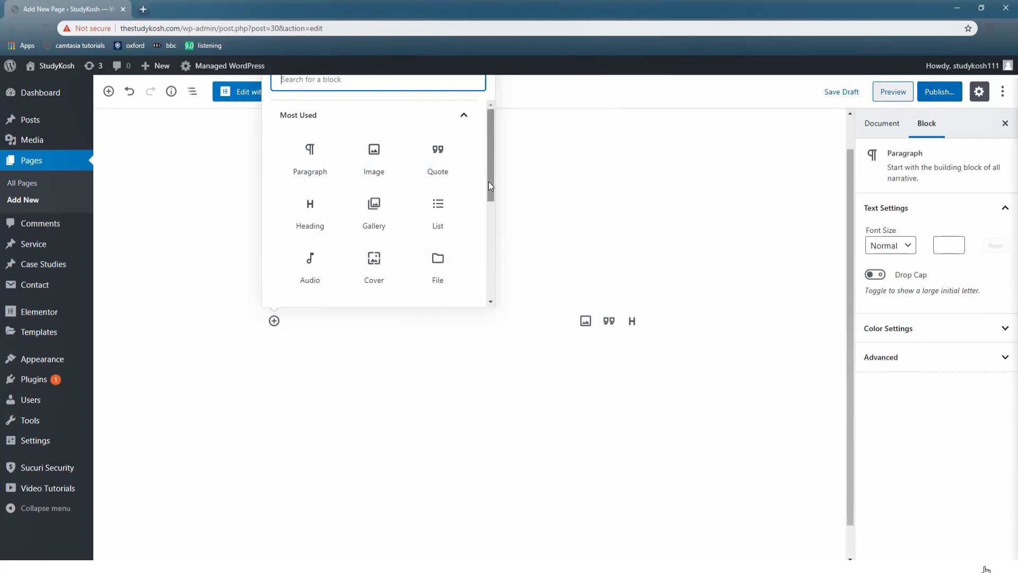
scroll(down, 3)
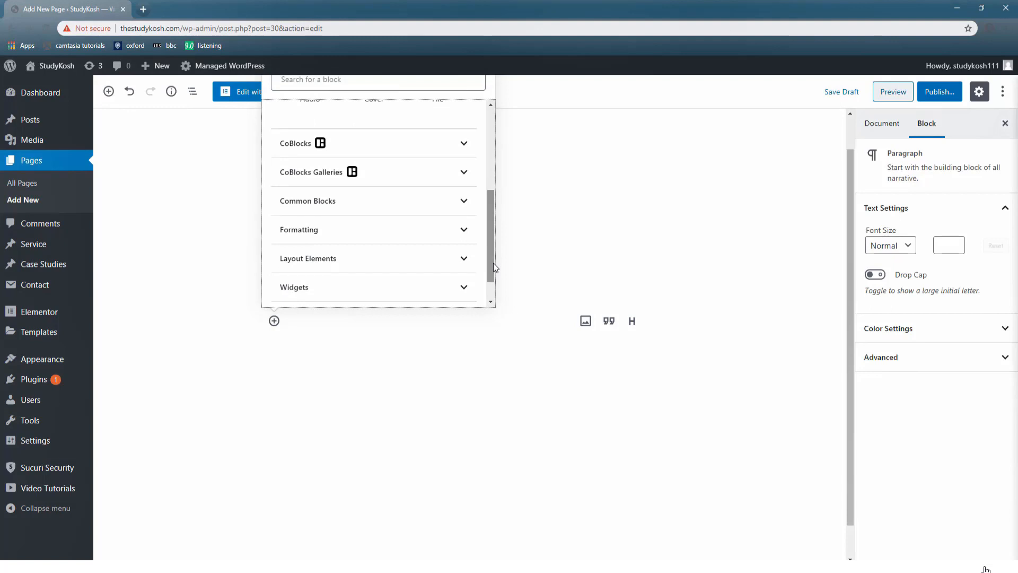
mouse_move(453, 229)
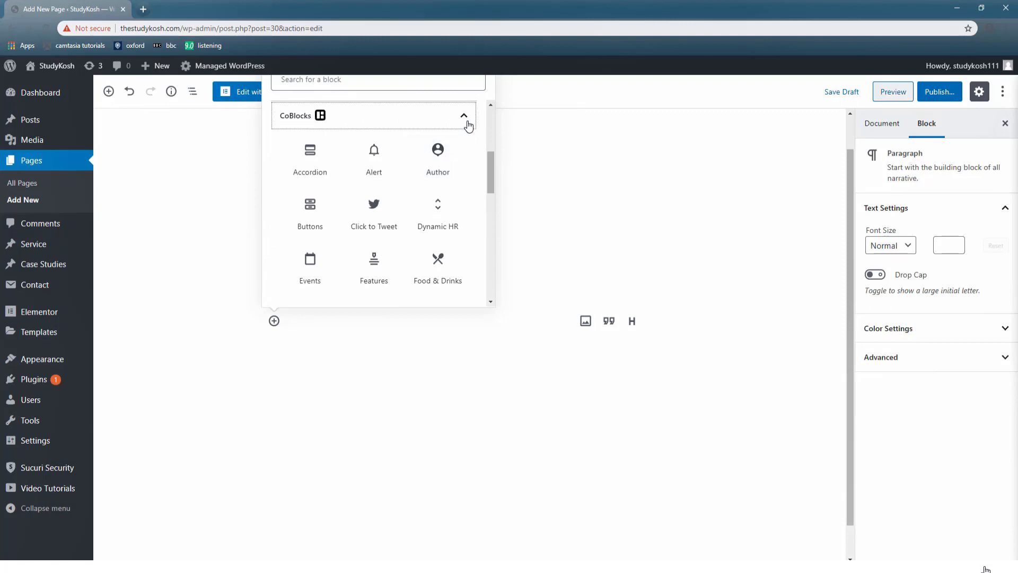
click(463, 116)
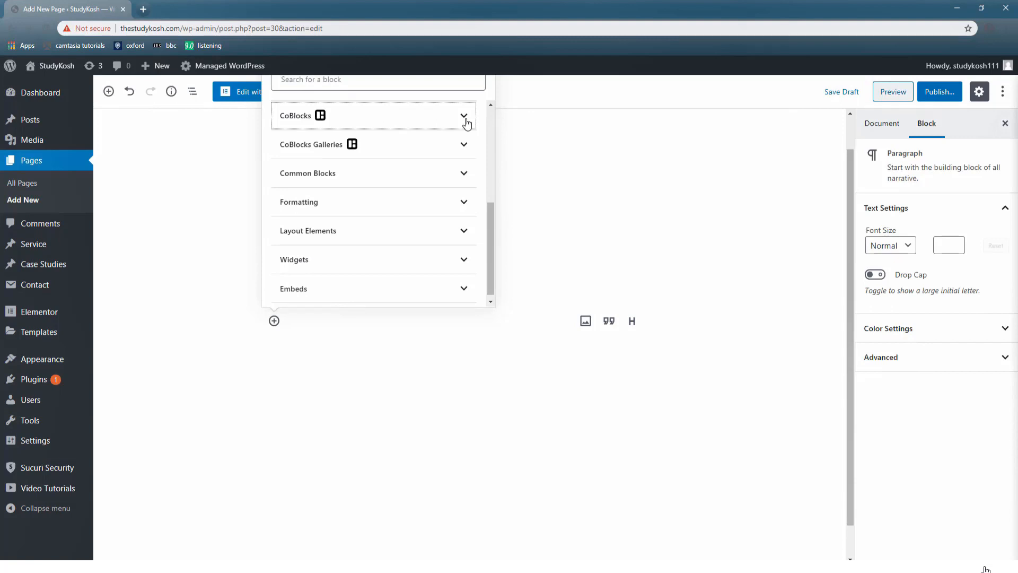
click(373, 173)
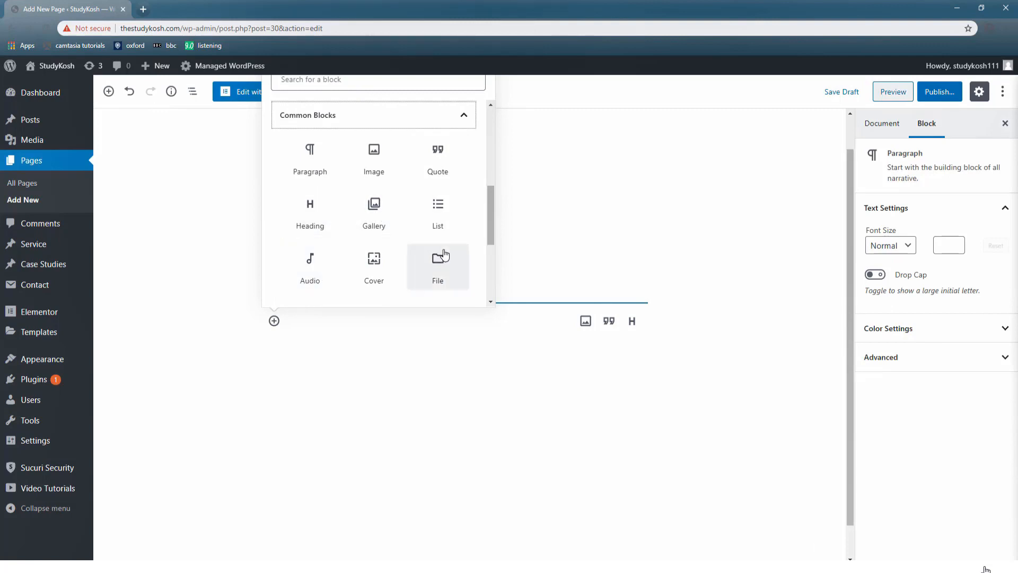
scroll(down, 3)
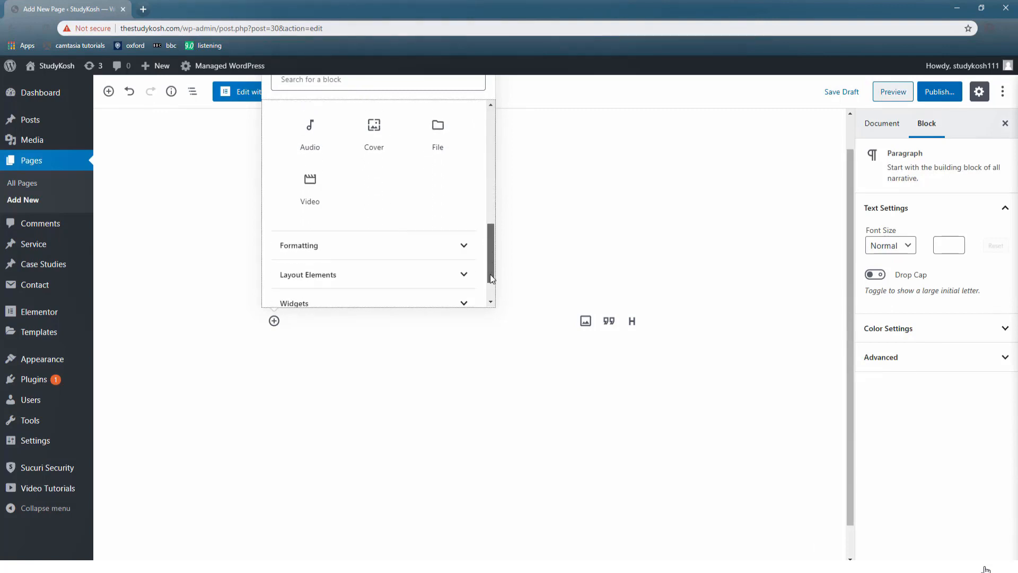
- Scroll the block library down to the Formatting category
scroll(down, 3)
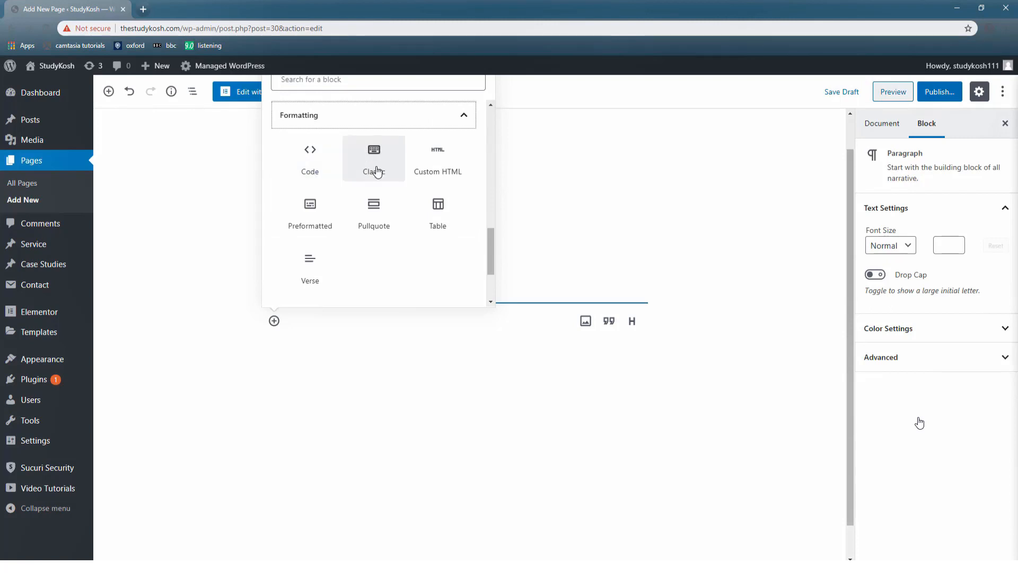
mouse_move(406, 214)
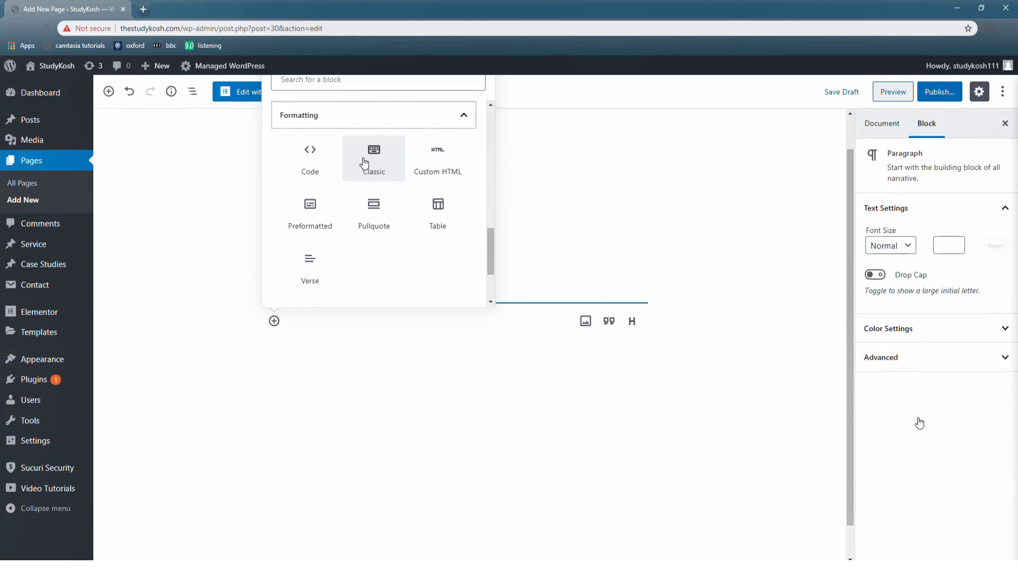
mouse_move(438, 164)
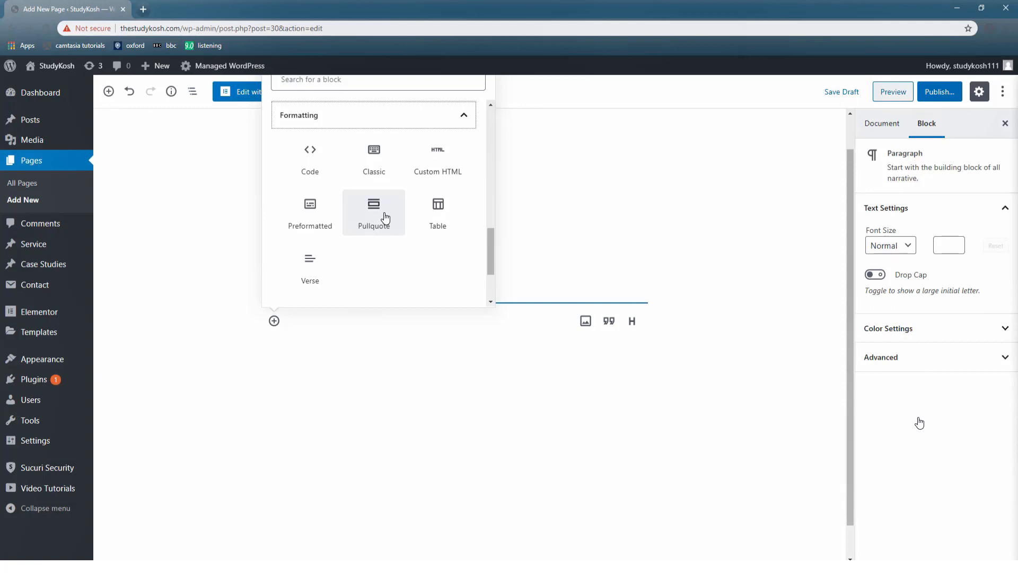
mouse_move(391, 236)
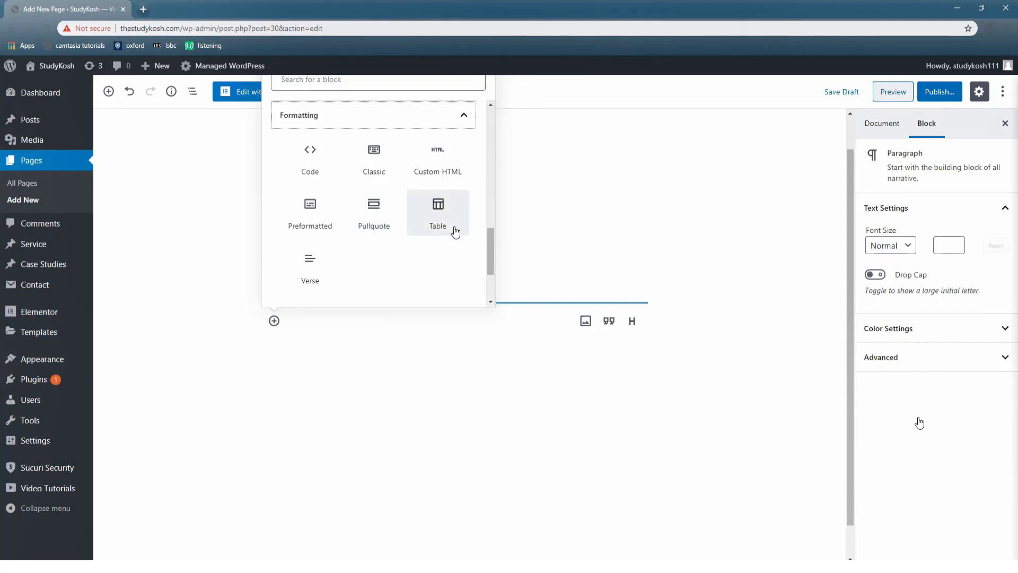
mouse_move(680, 451)
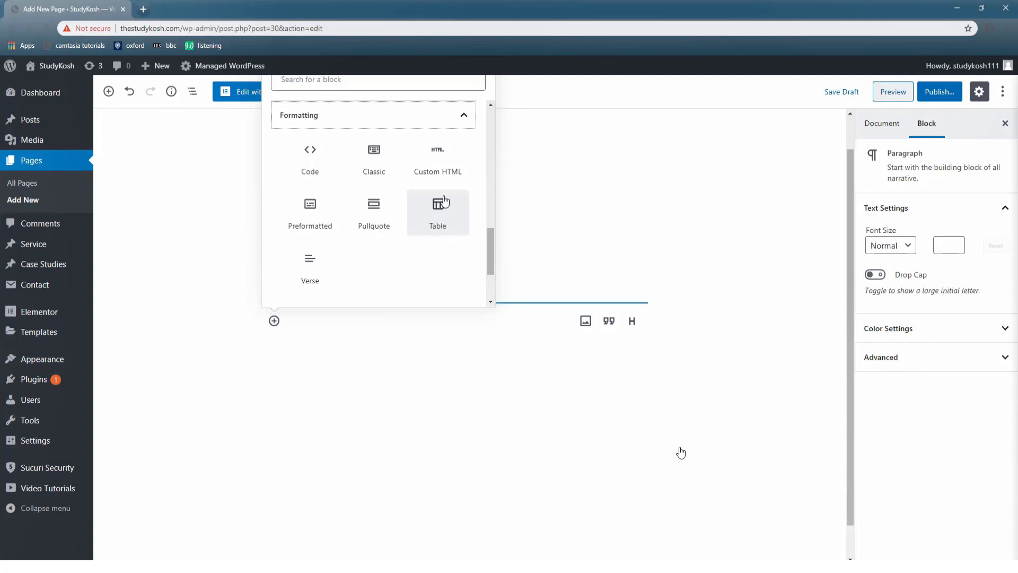
mouse_move(310, 266)
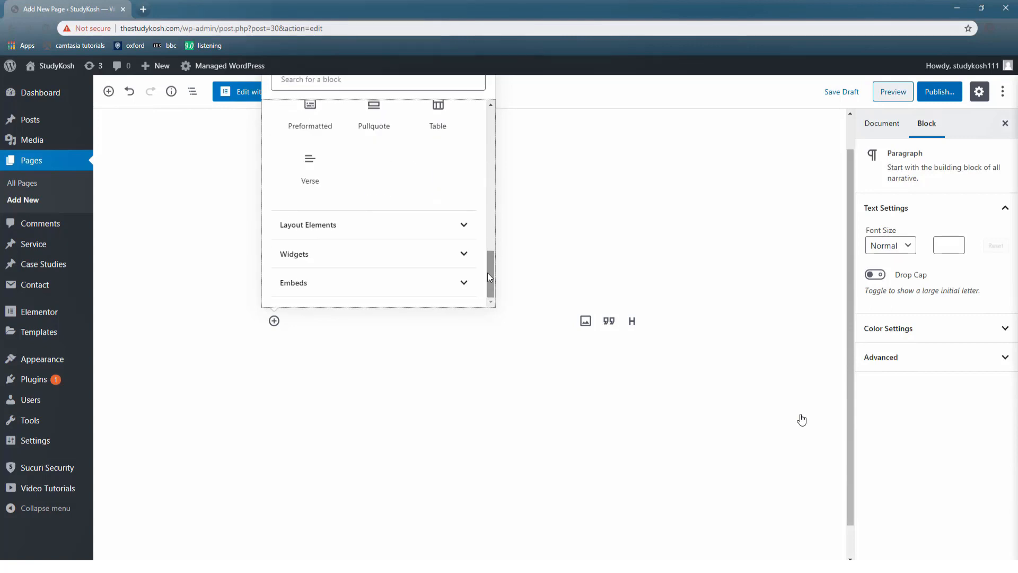
- Expand the Widgets category and scroll through its blocks
click(373, 253)
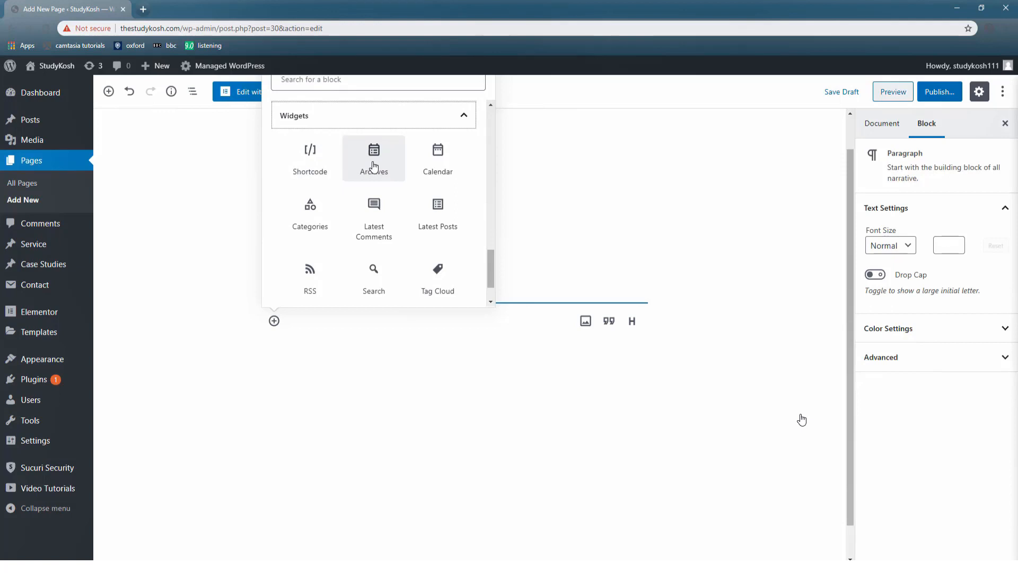
mouse_move(388, 161)
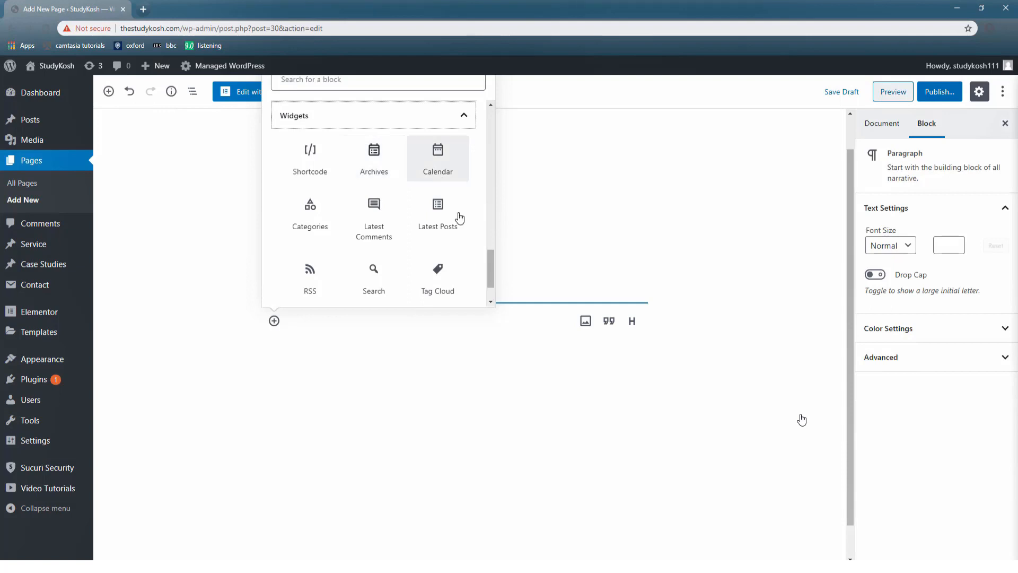
scroll(down, 3)
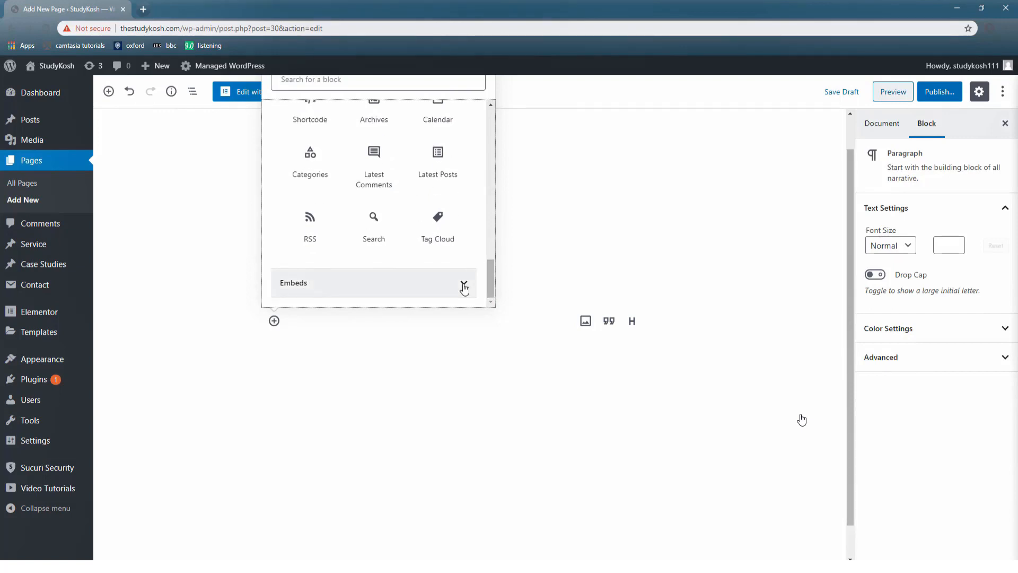
- Expand the Embeds category and scroll through the embed blocks
click(463, 285)
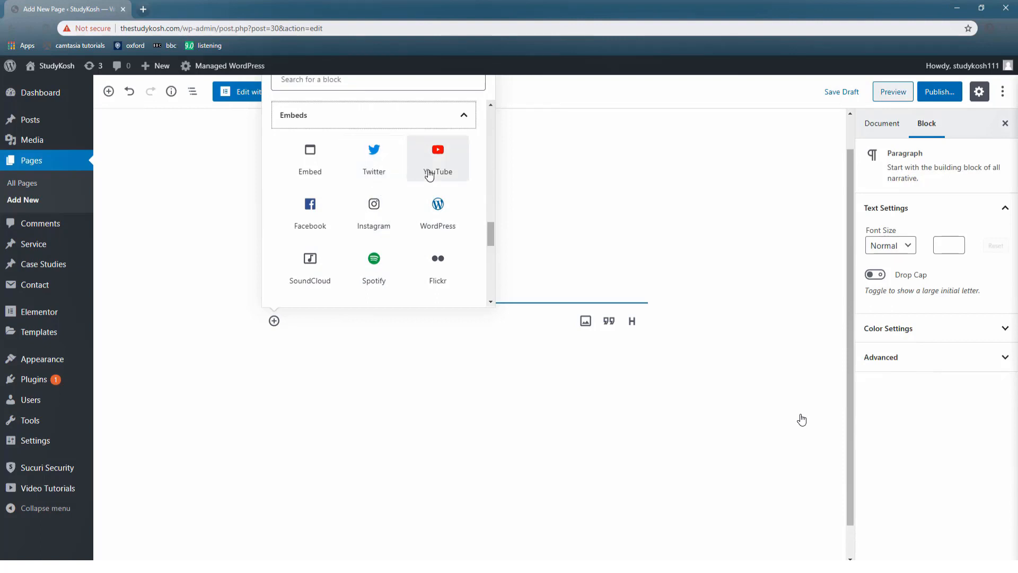
mouse_move(437, 173)
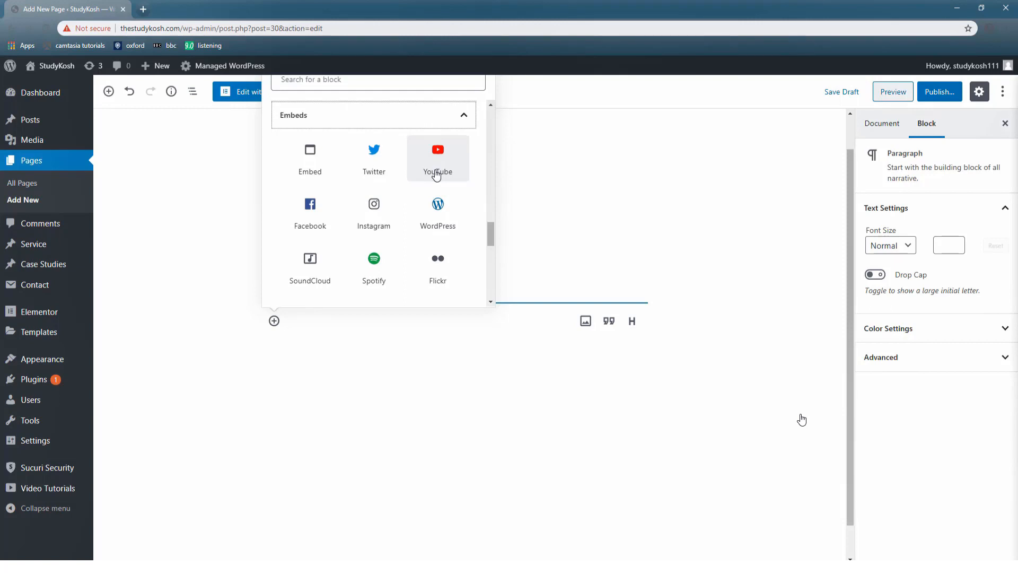
mouse_move(433, 174)
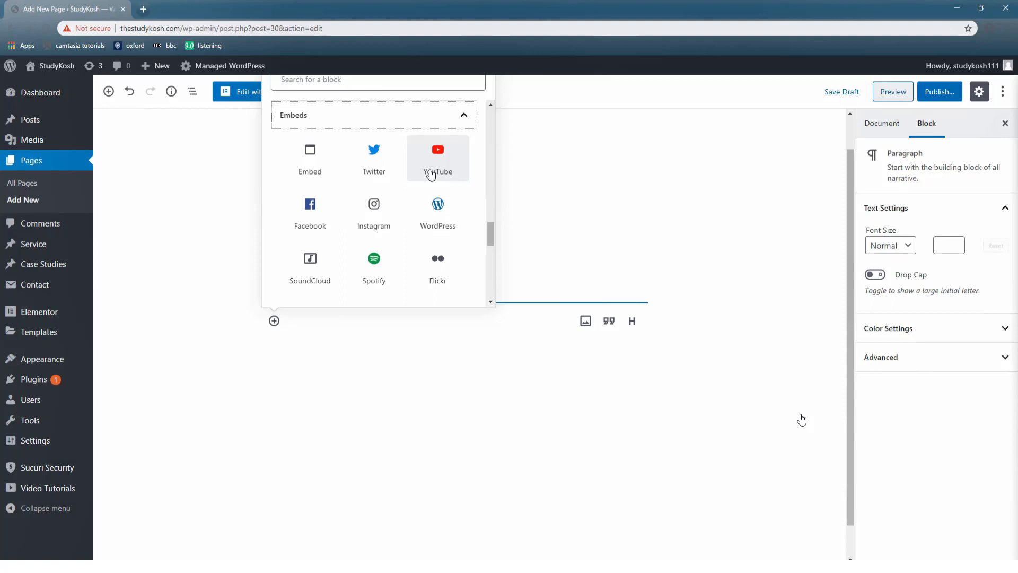
mouse_move(435, 156)
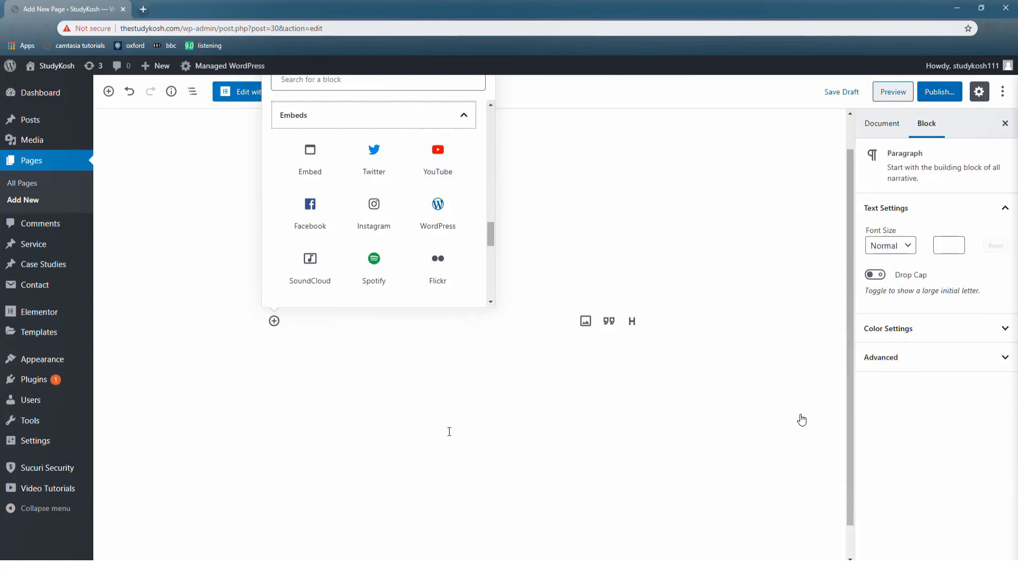
scroll(down, 3)
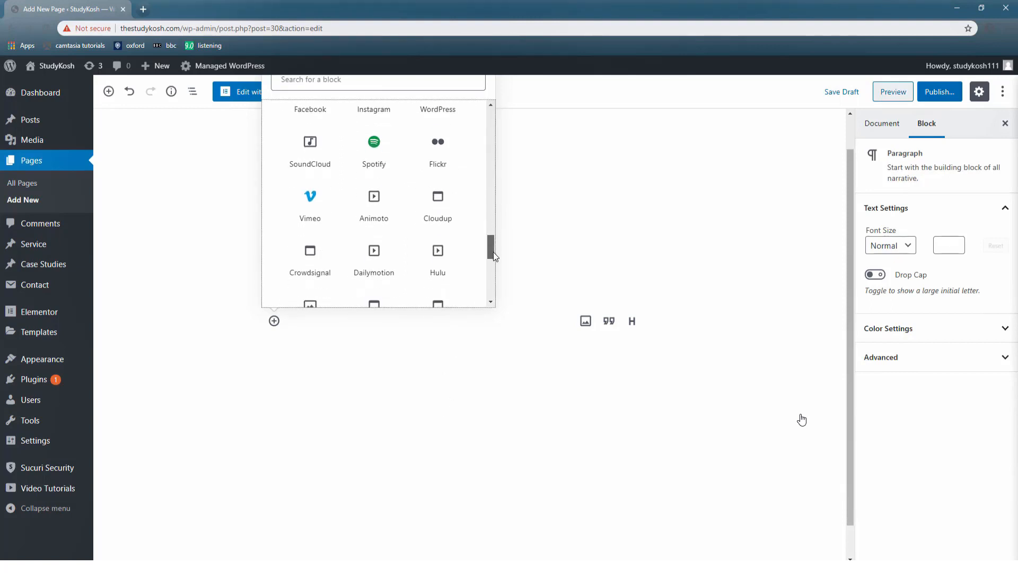
scroll(down, 3)
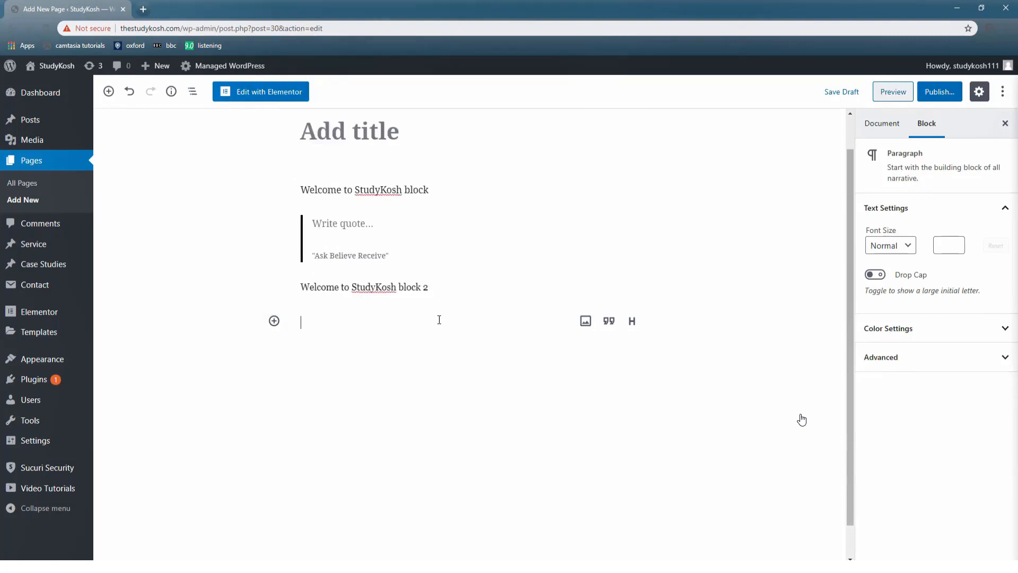
mouse_move(373, 320)
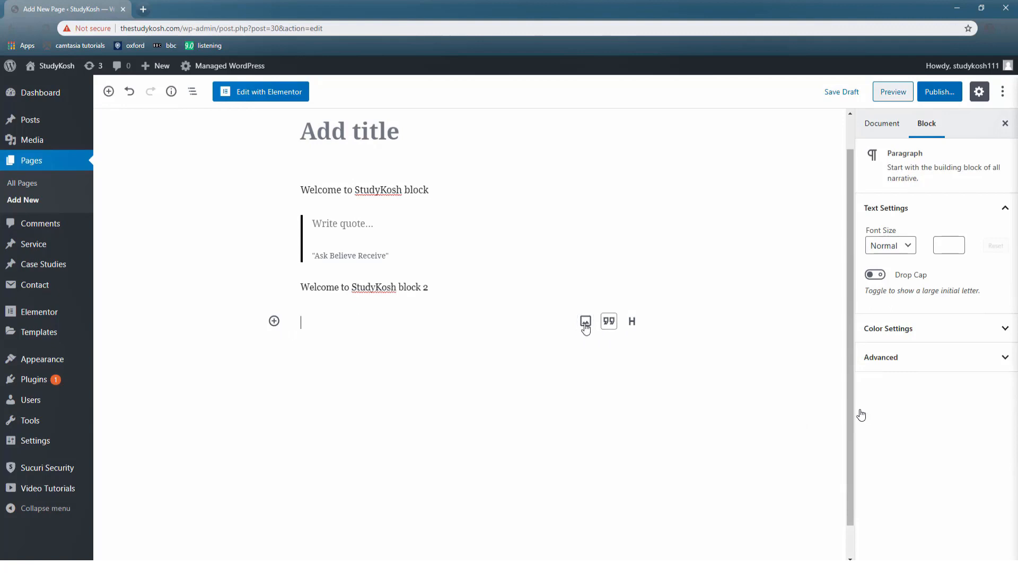
mouse_move(632, 322)
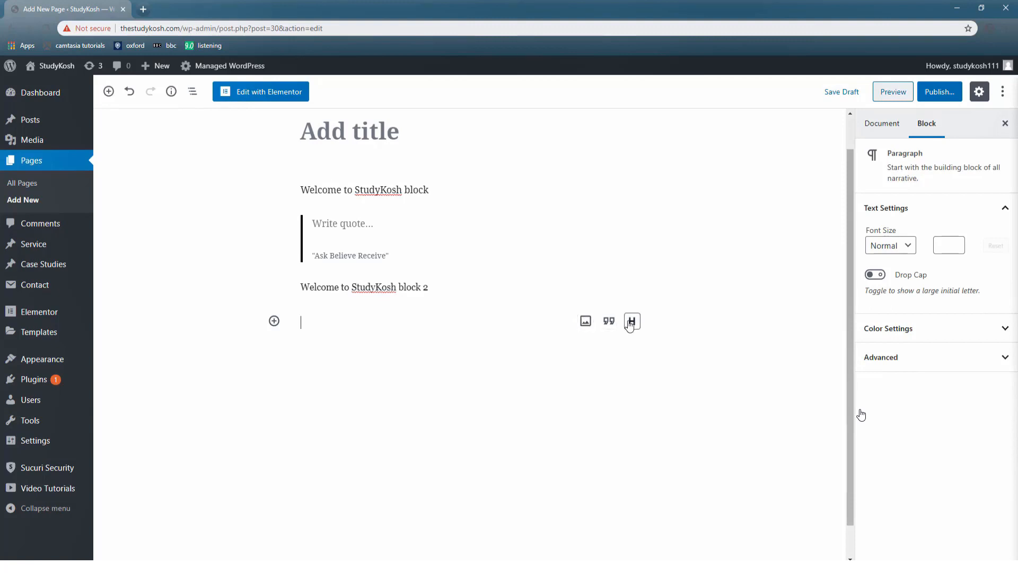
mouse_move(631, 320)
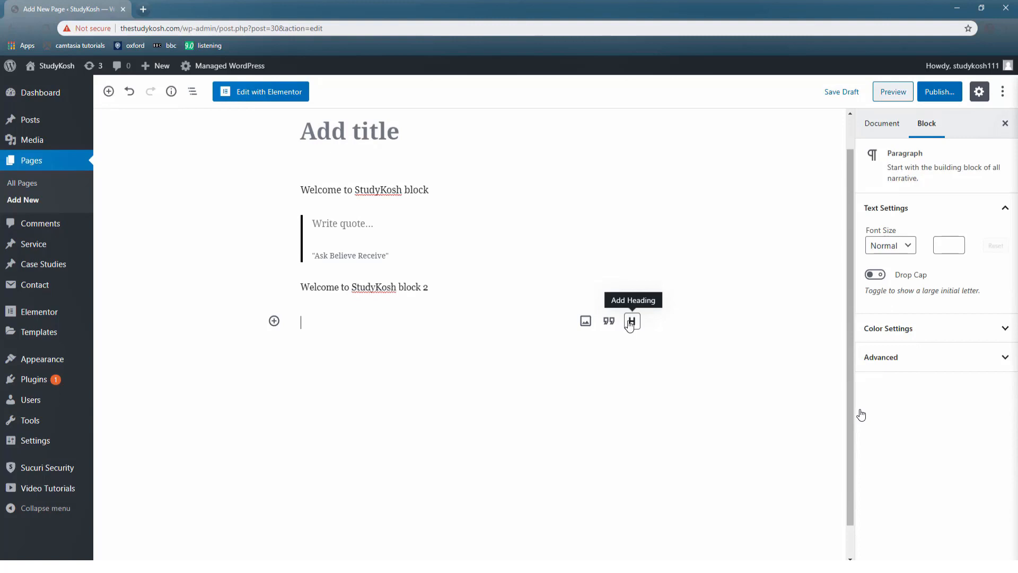
mouse_move(585, 320)
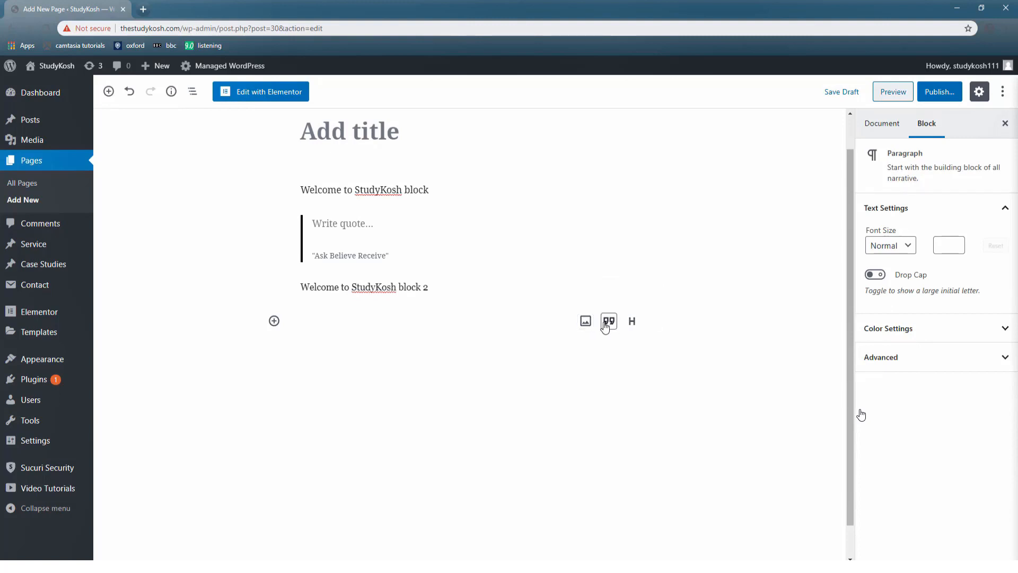
mouse_move(631, 320)
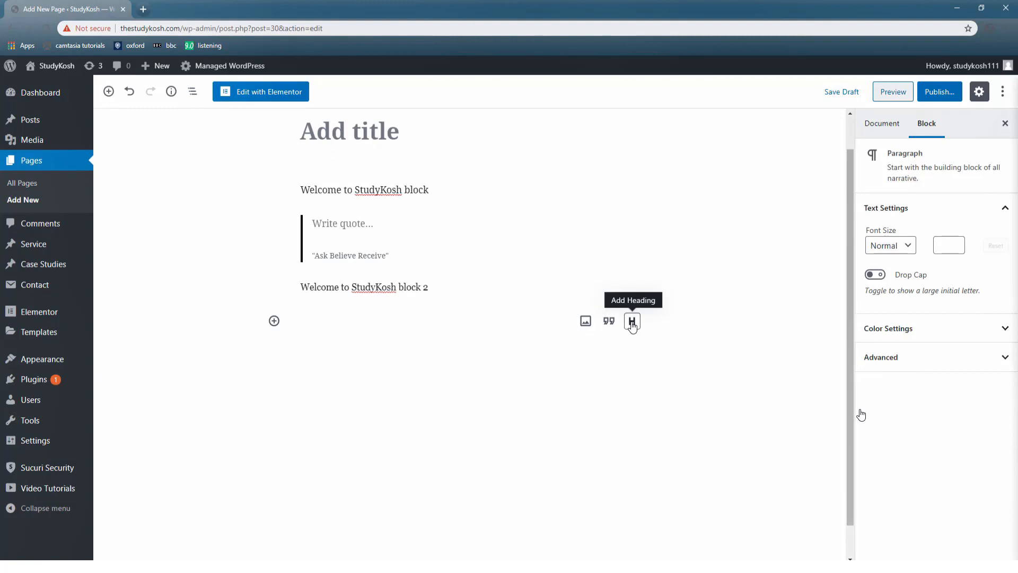
mouse_move(571, 314)
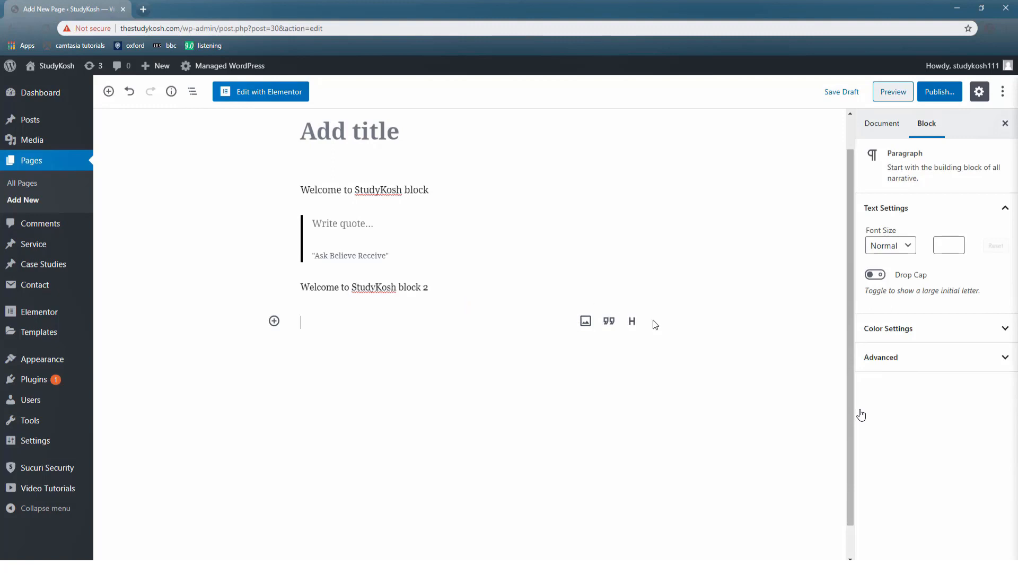
mouse_move(578, 339)
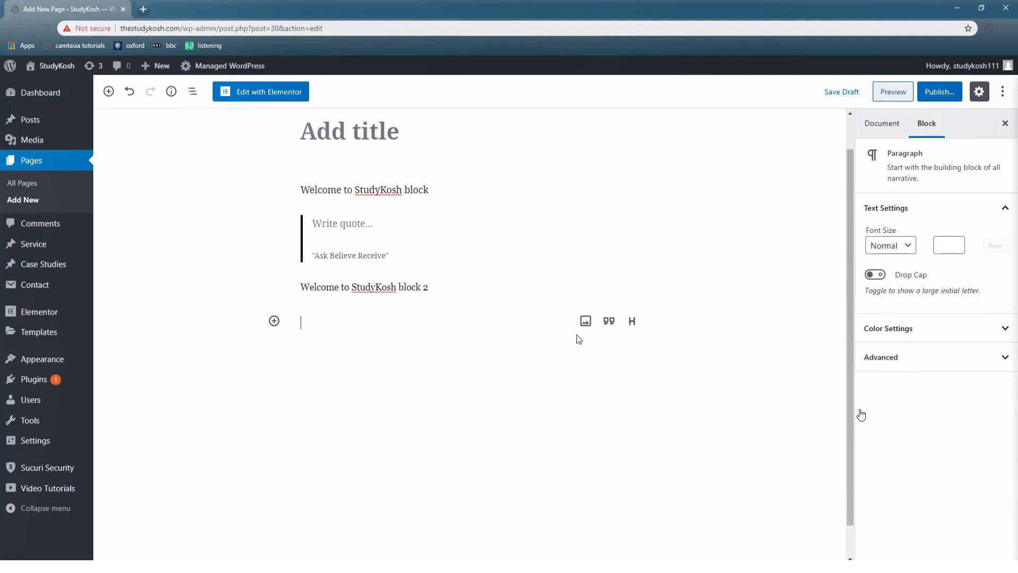
mouse_move(747, 444)
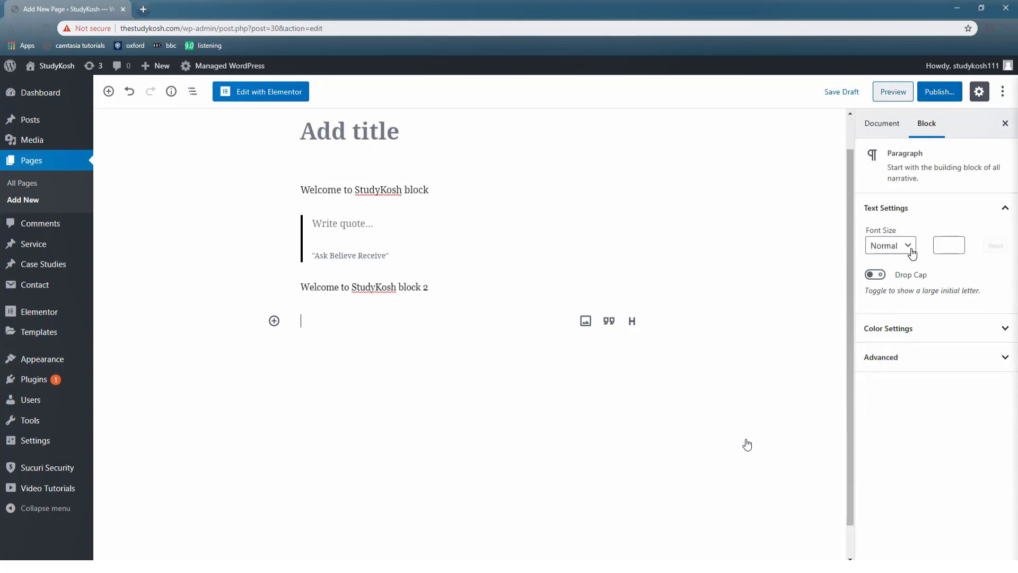
- Keep the font size at Normal and write a new paragraph 'StudyKosh' with drop cap
click(889, 244)
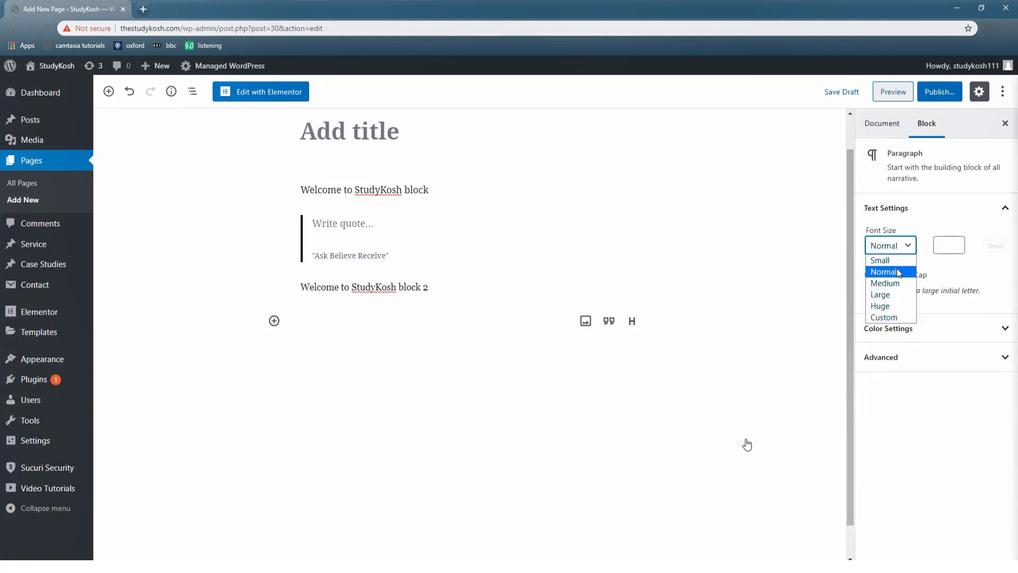
click(875, 274)
text(S)
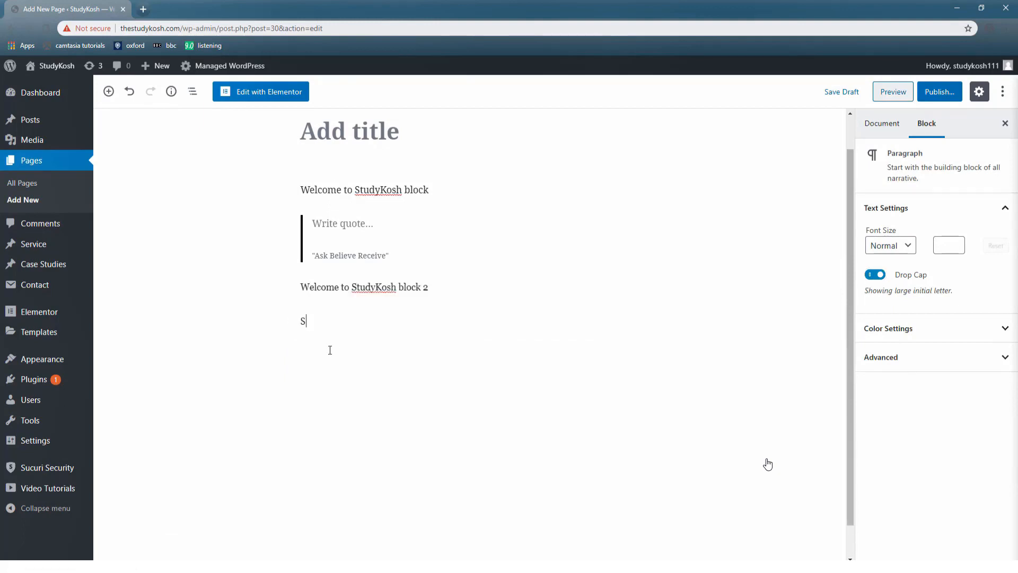
text(tud)
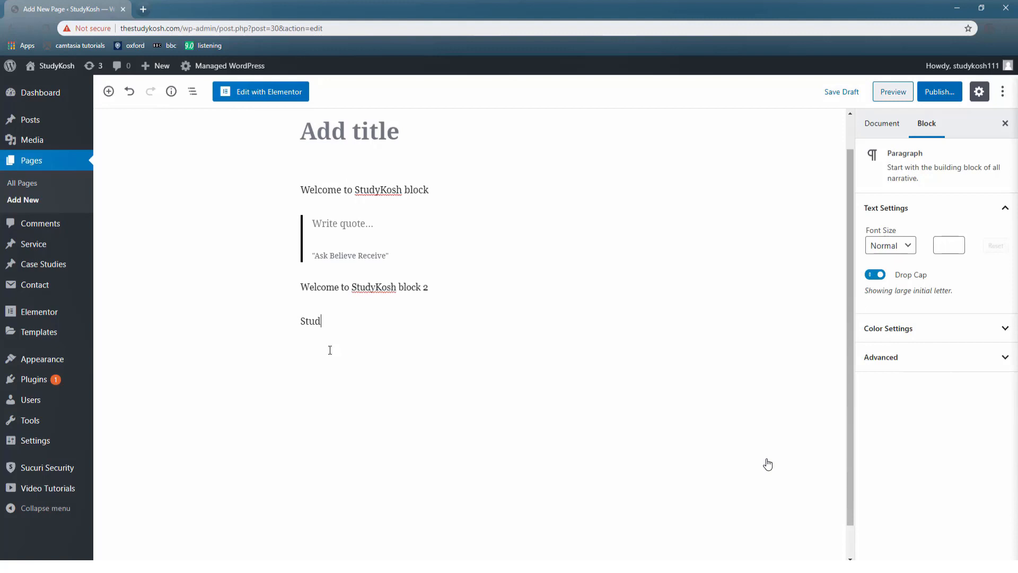
text(yKosh)
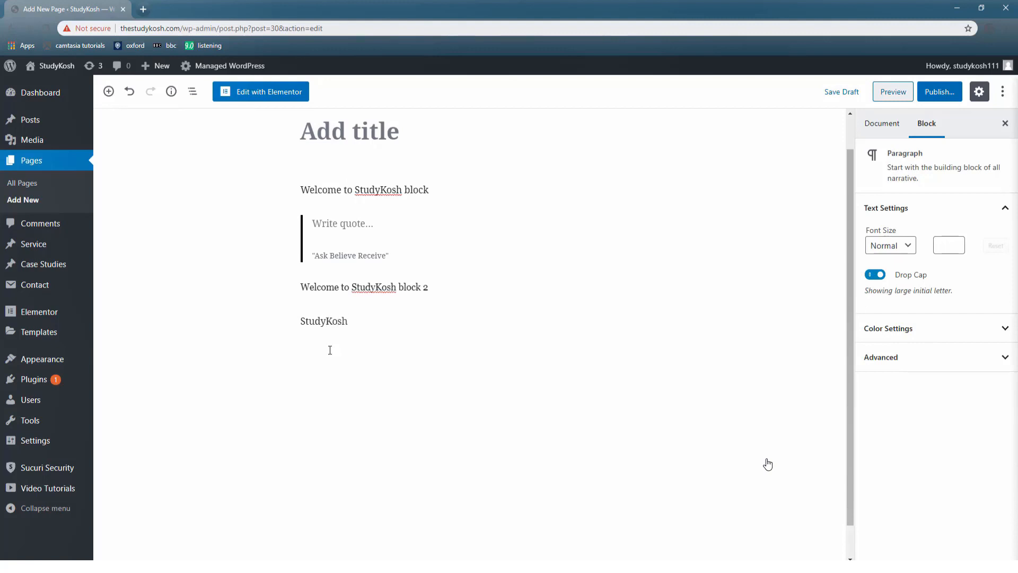
click(323, 320)
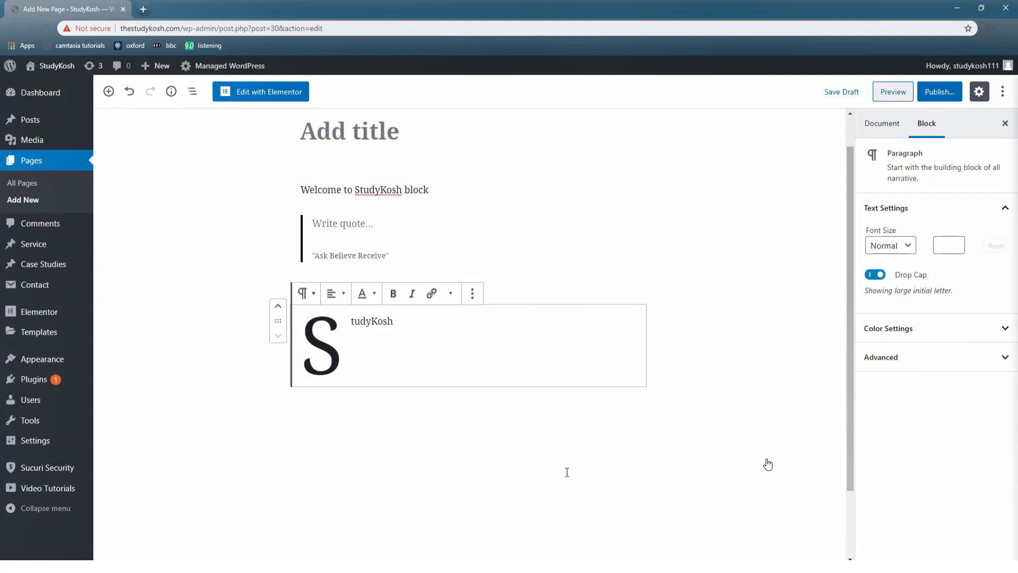
- Give the StudyKosh paragraph a dark background with light blue text in Color Settings
click(875, 274)
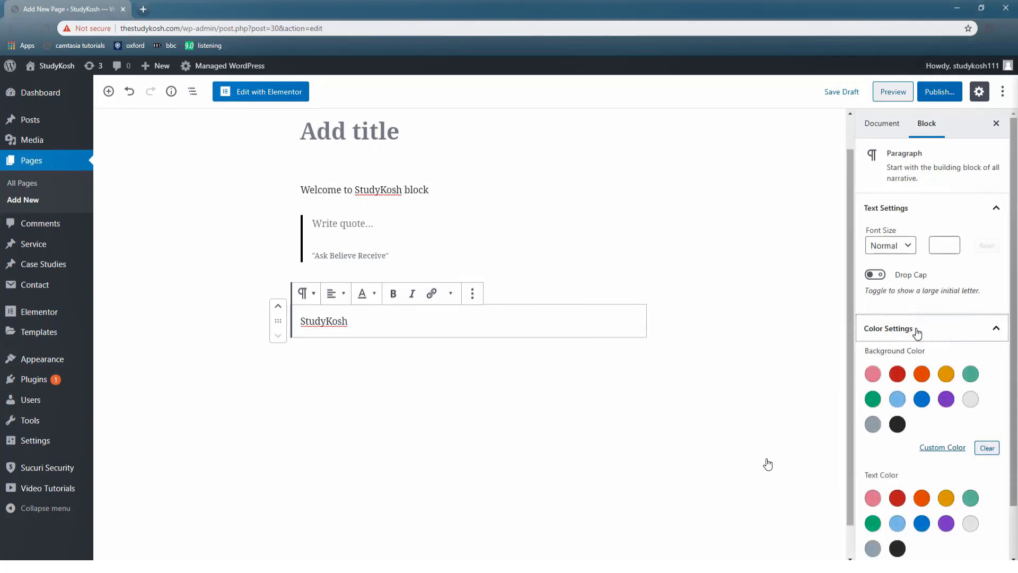
mouse_move(924, 540)
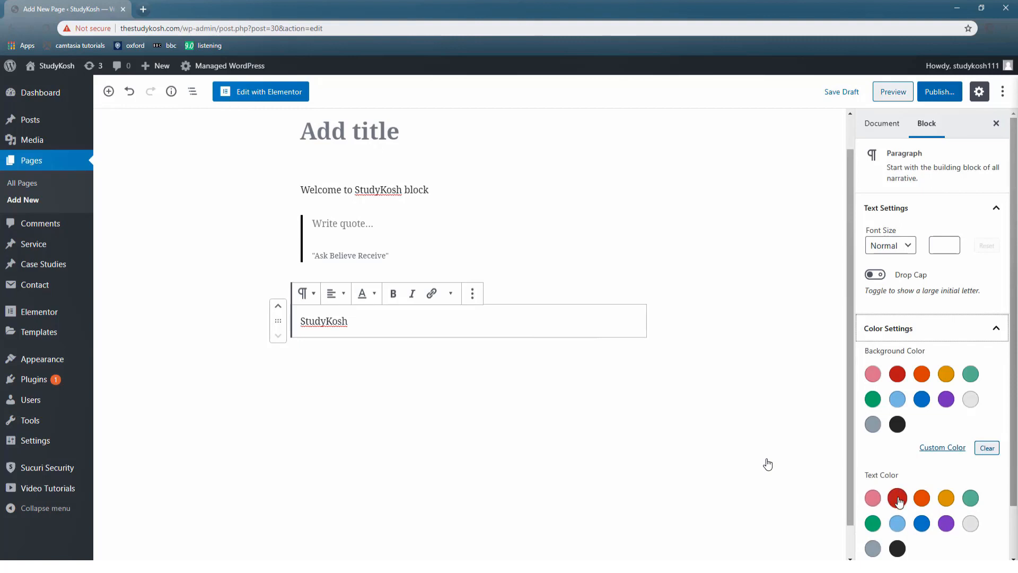
click(897, 498)
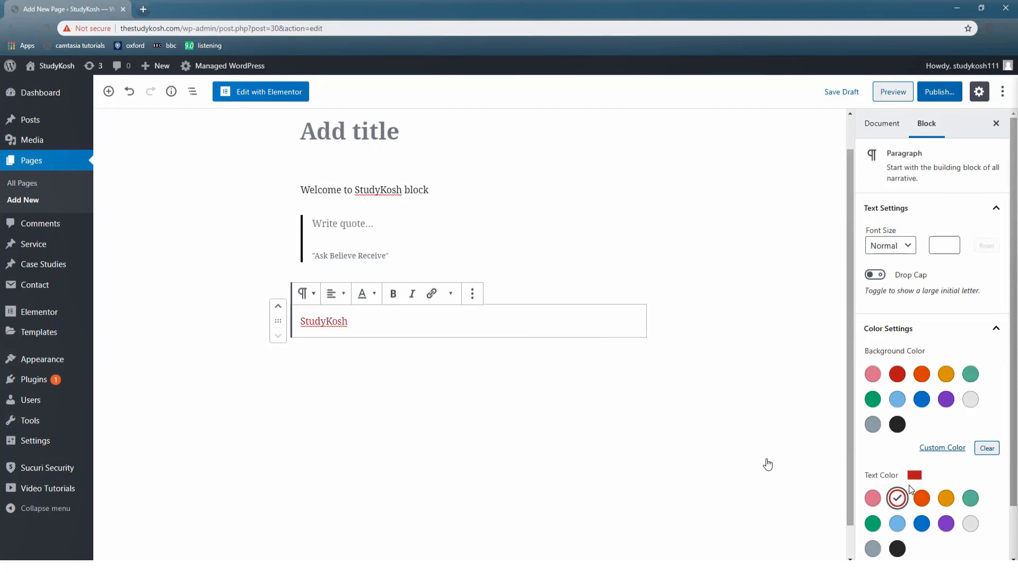
click(897, 499)
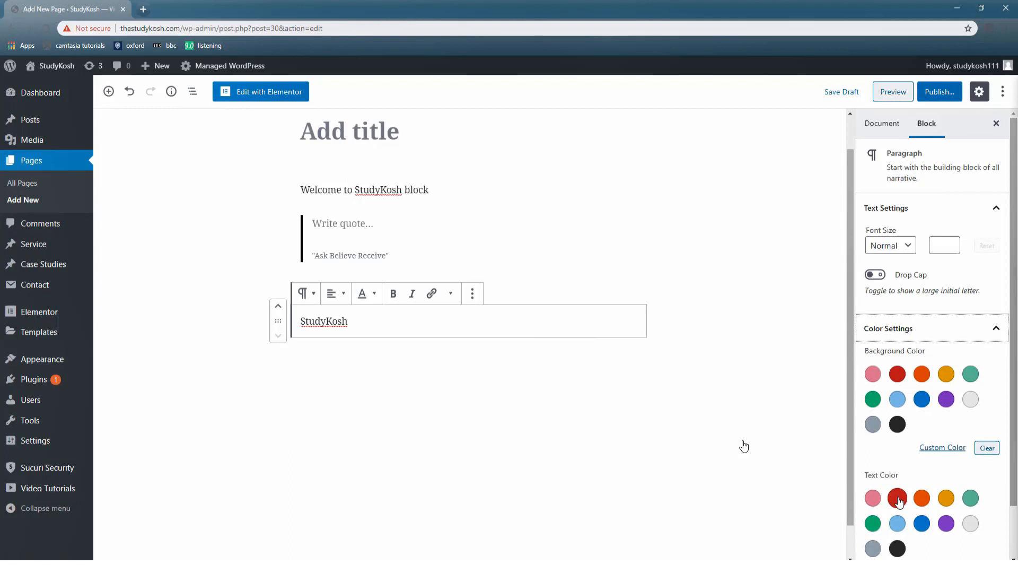
click(897, 498)
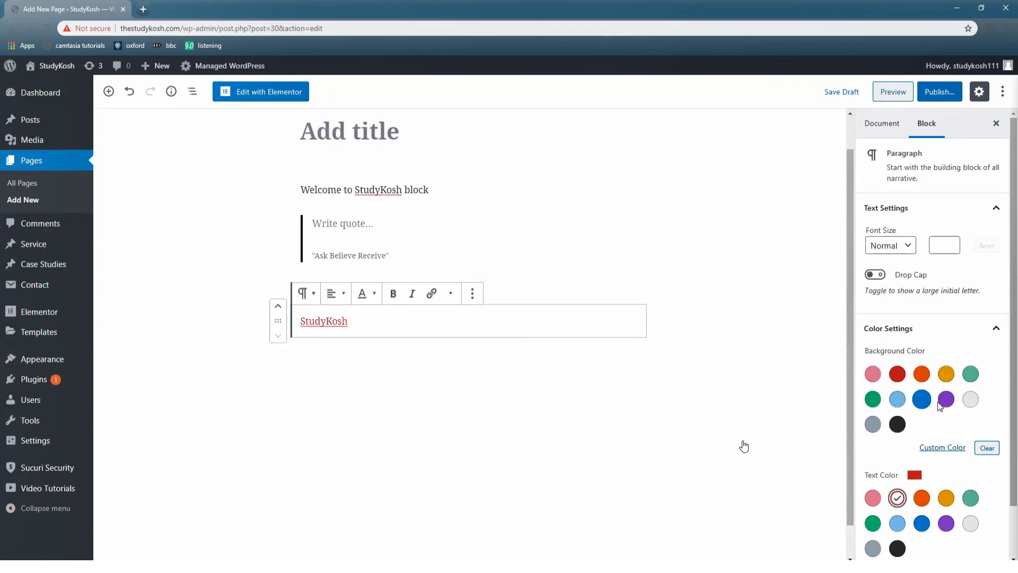
click(897, 423)
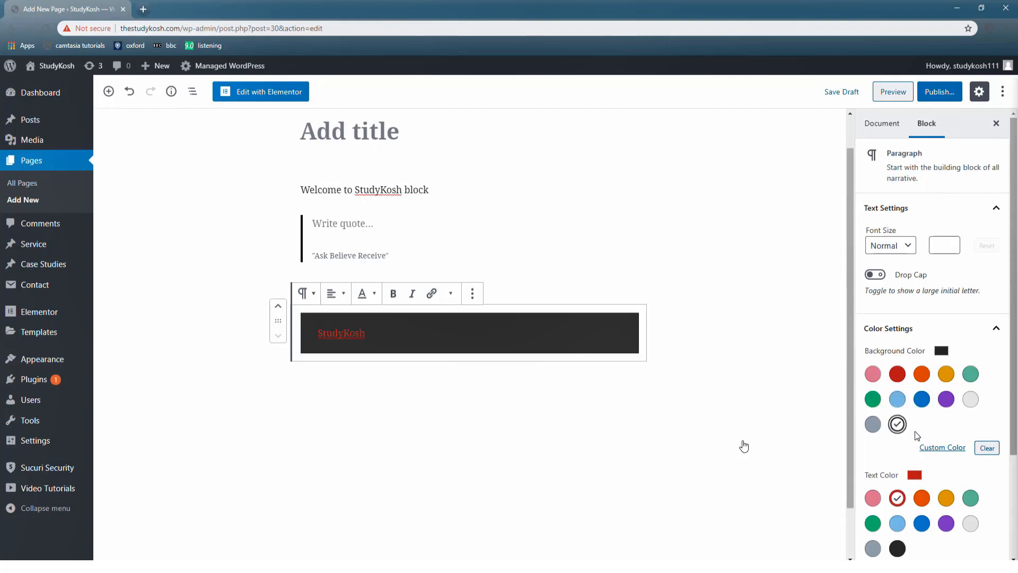
click(897, 522)
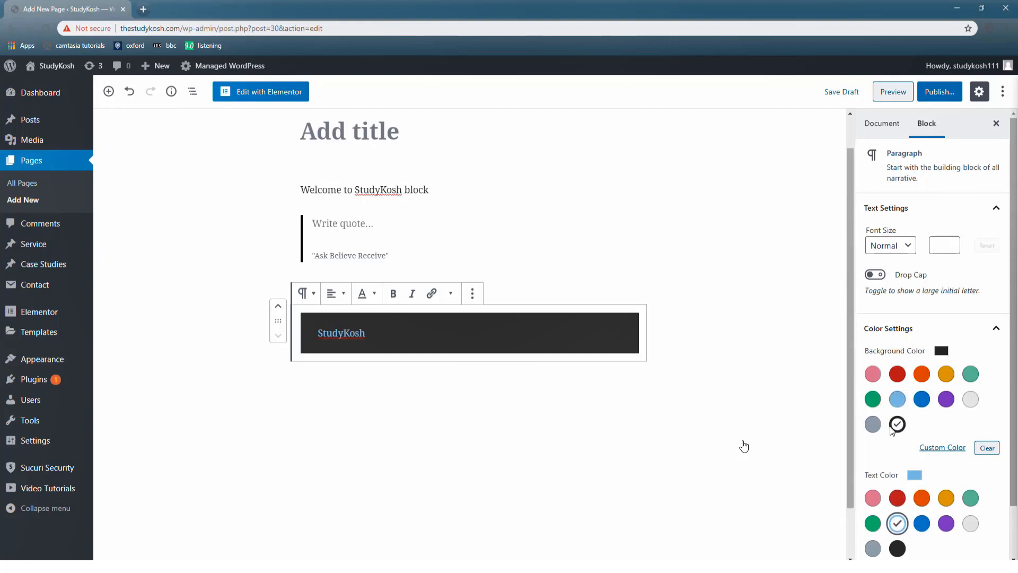
click(1004, 328)
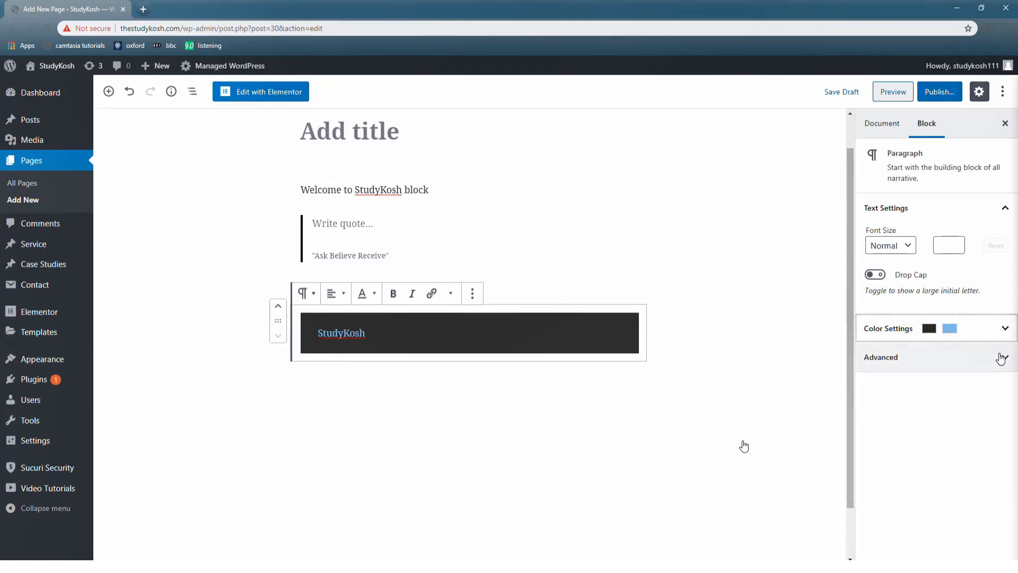
click(881, 356)
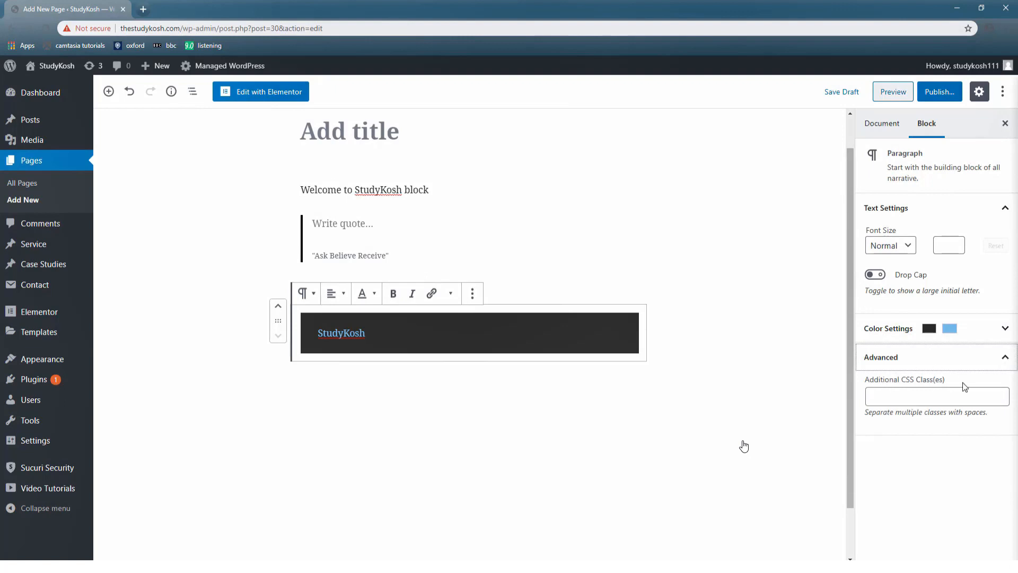
mouse_move(868, 442)
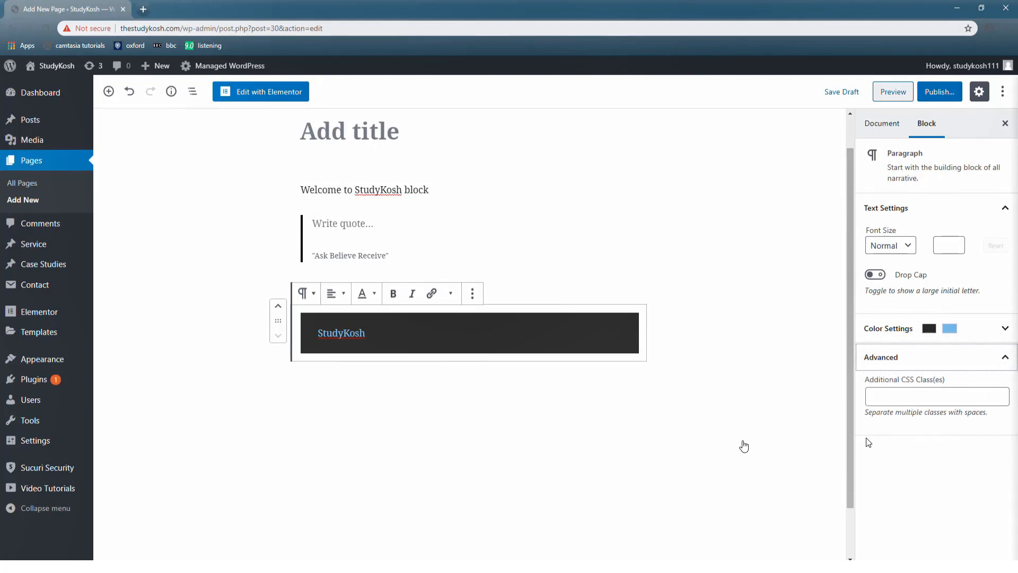
click(340, 332)
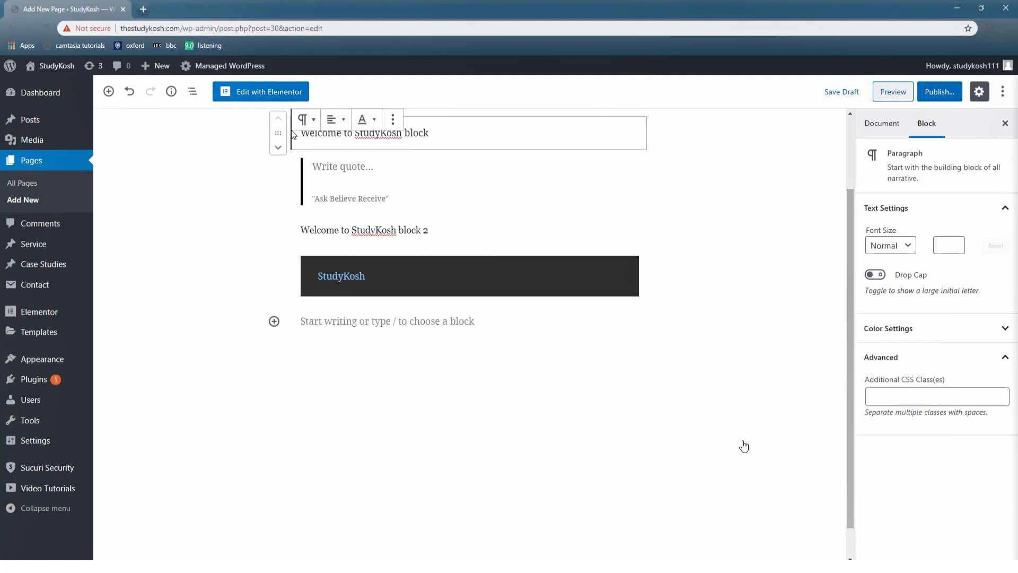
mouse_move(277, 152)
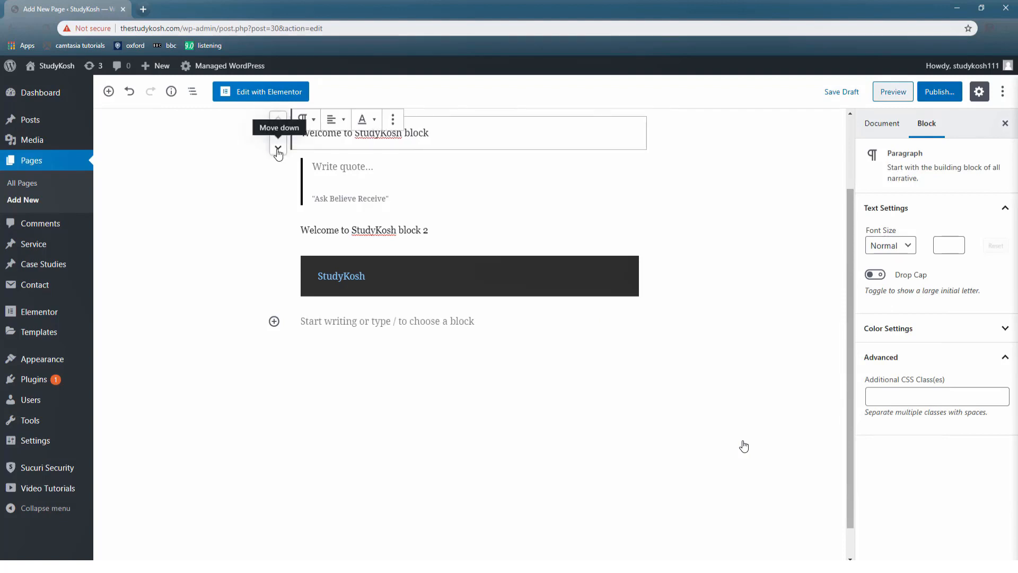
- Move the quote above the first paragraph and back down, then select the dark paragraph
click(278, 154)
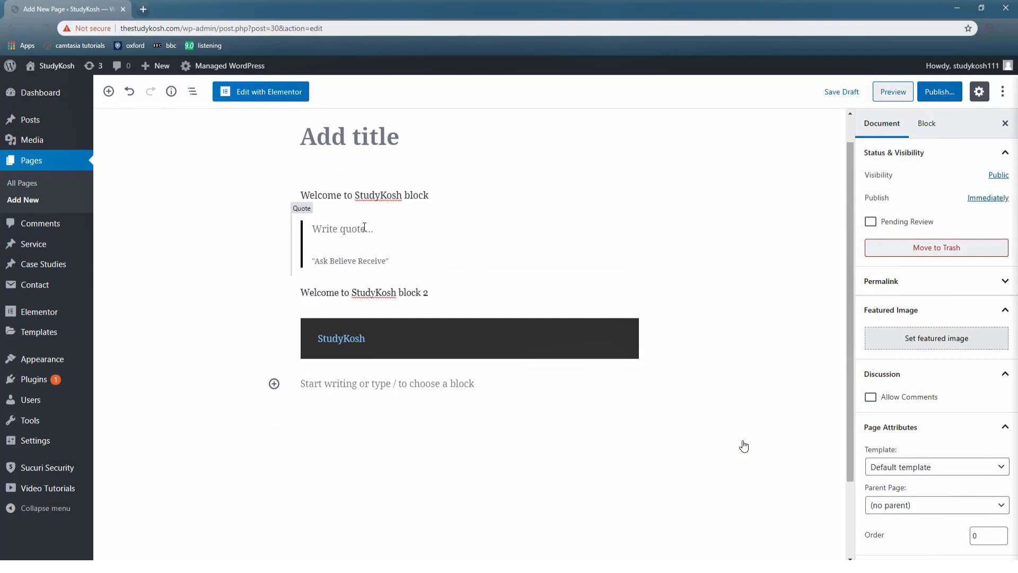
click(343, 228)
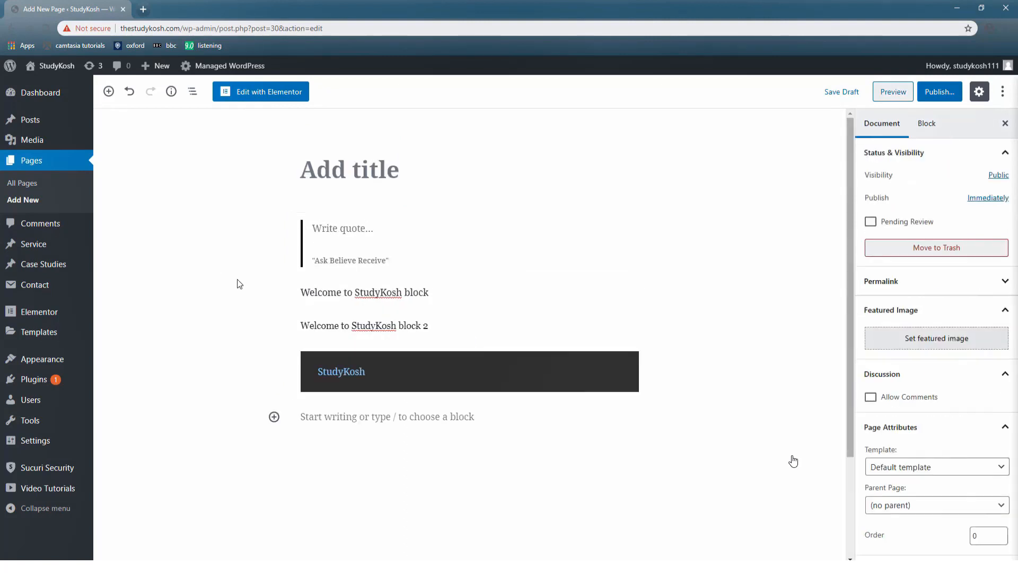
click(343, 228)
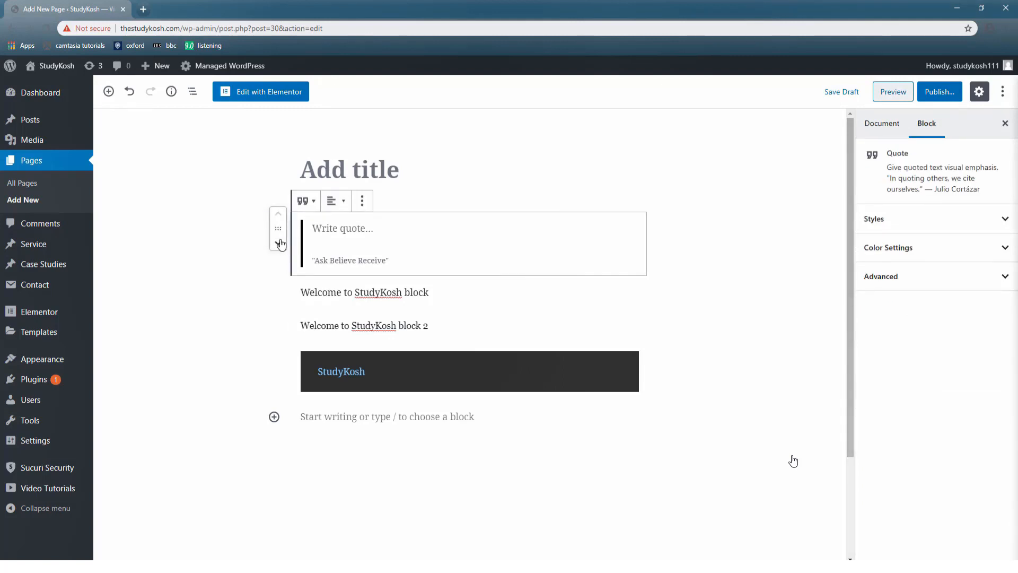
click(278, 243)
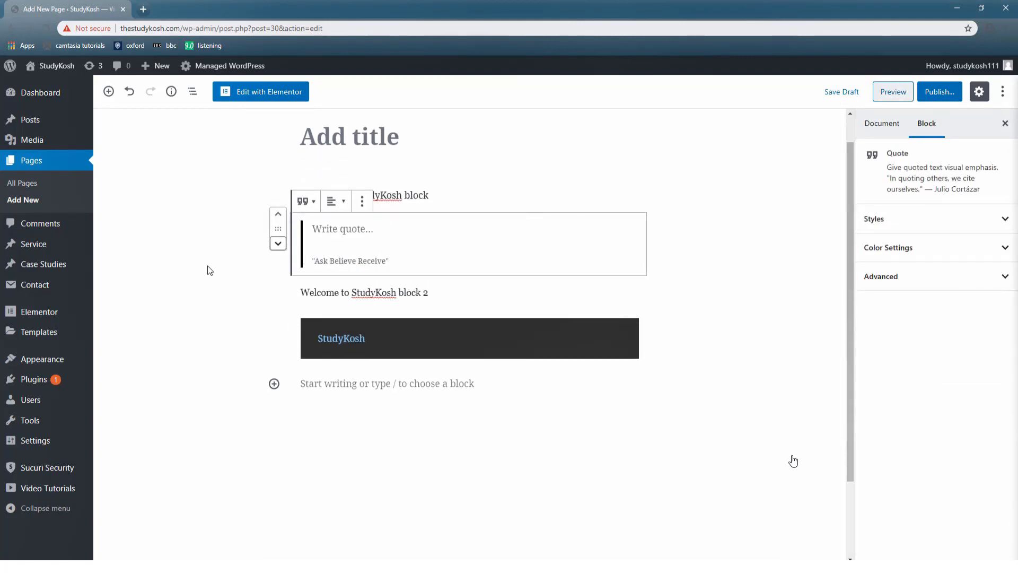
click(881, 123)
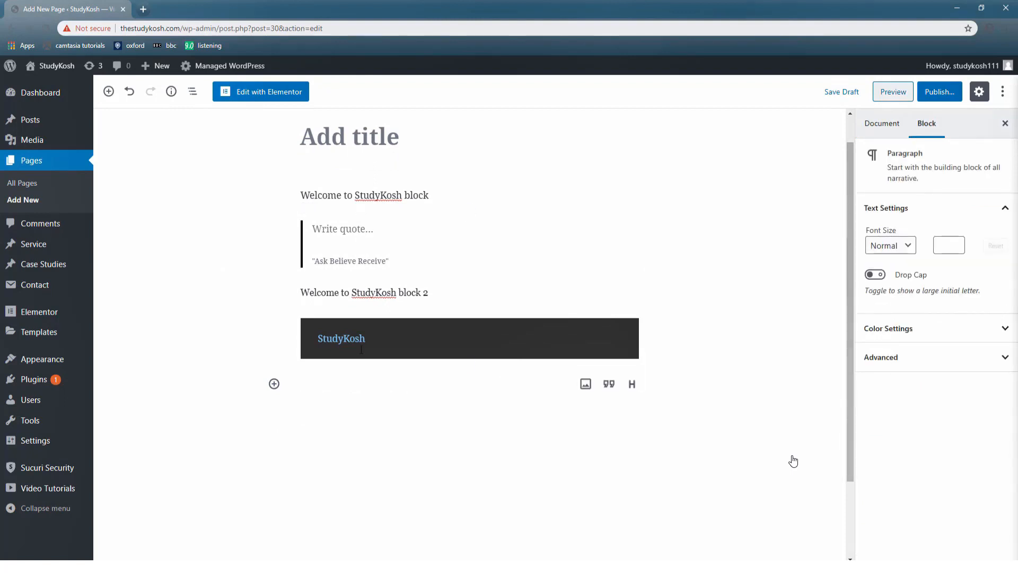
- Show the extra block actions for the dark StudyKosh paragraph
click(473, 299)
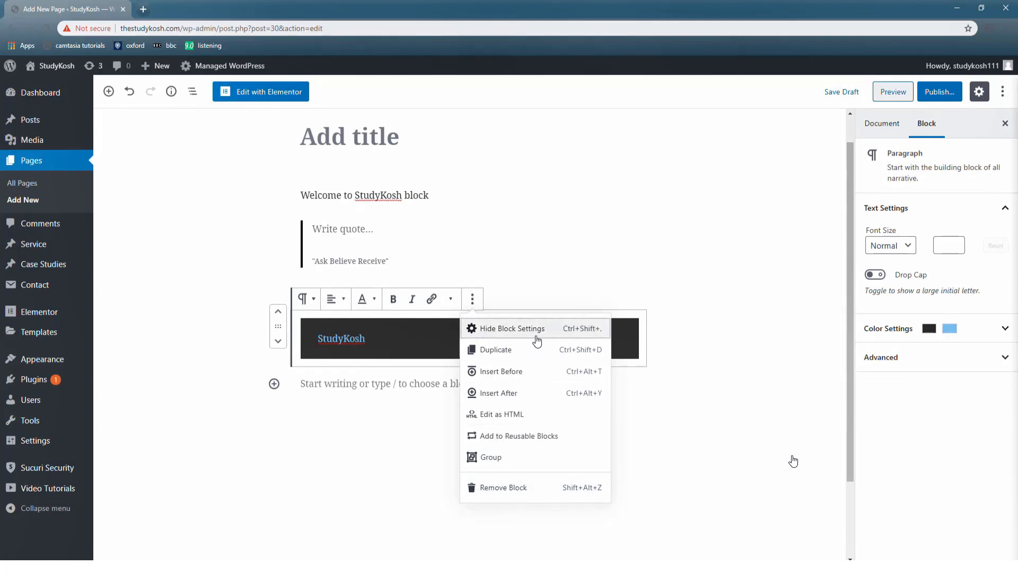
mouse_move(501, 377)
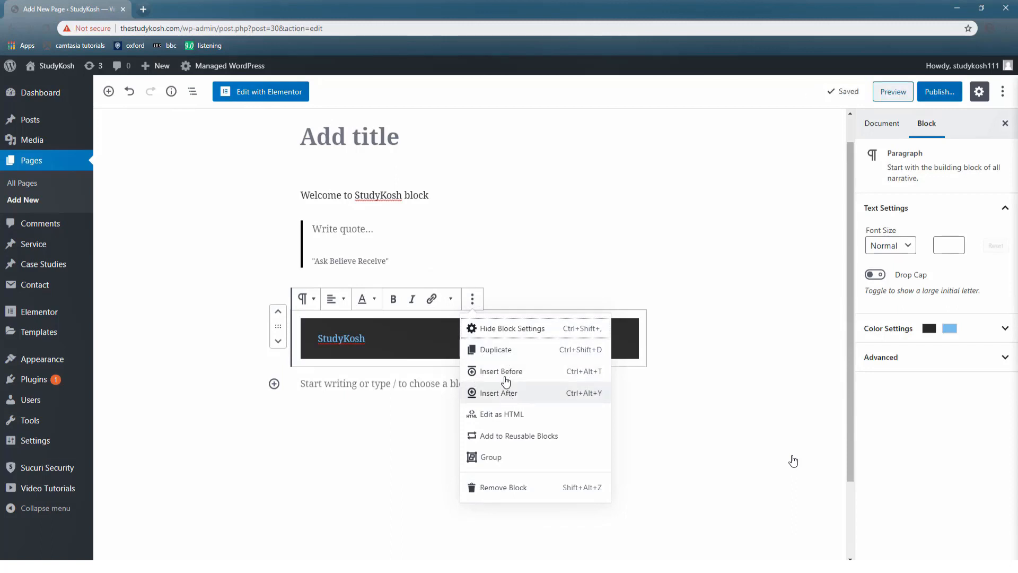
mouse_move(508, 442)
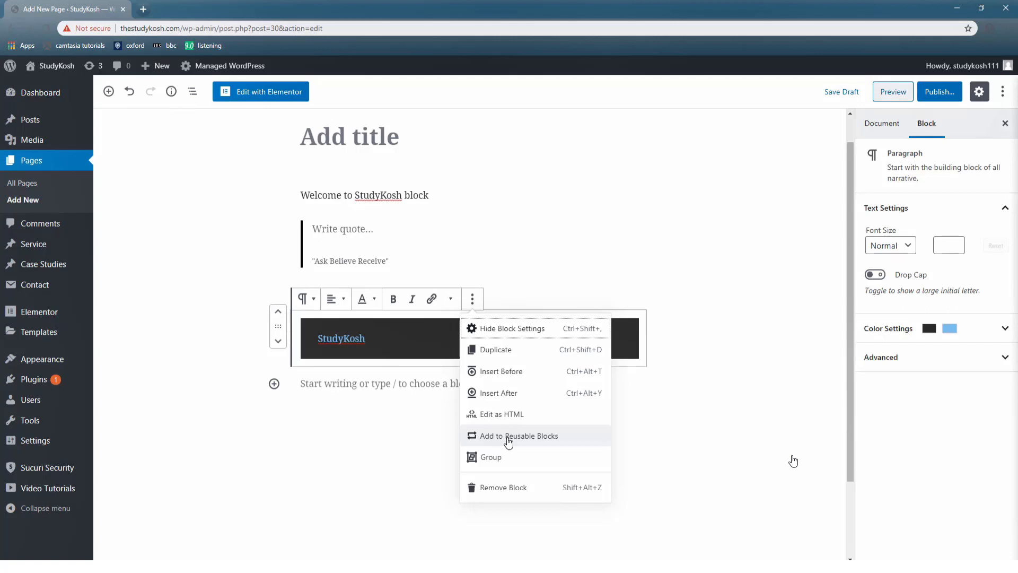
mouse_move(542, 439)
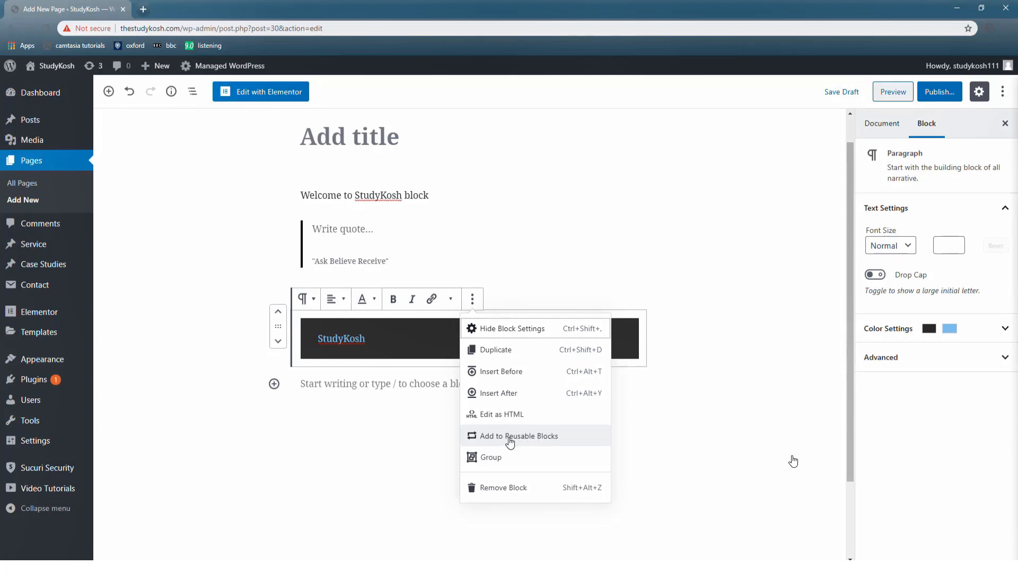
- Save the dark paragraph as a reusable block named 'Re1' and go to the reusable blocks list
click(519, 436)
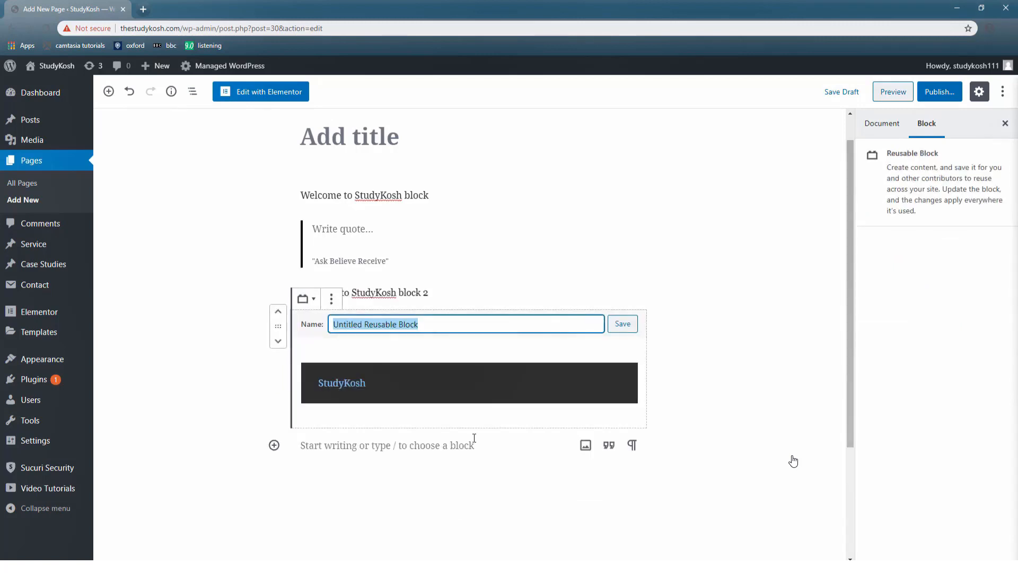
mouse_move(444, 357)
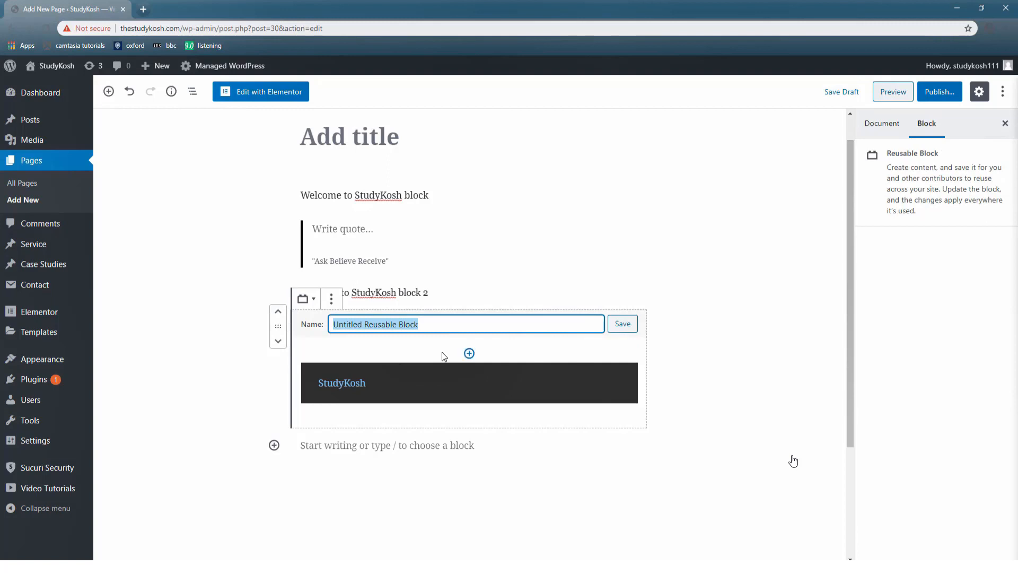
text(Reuse)
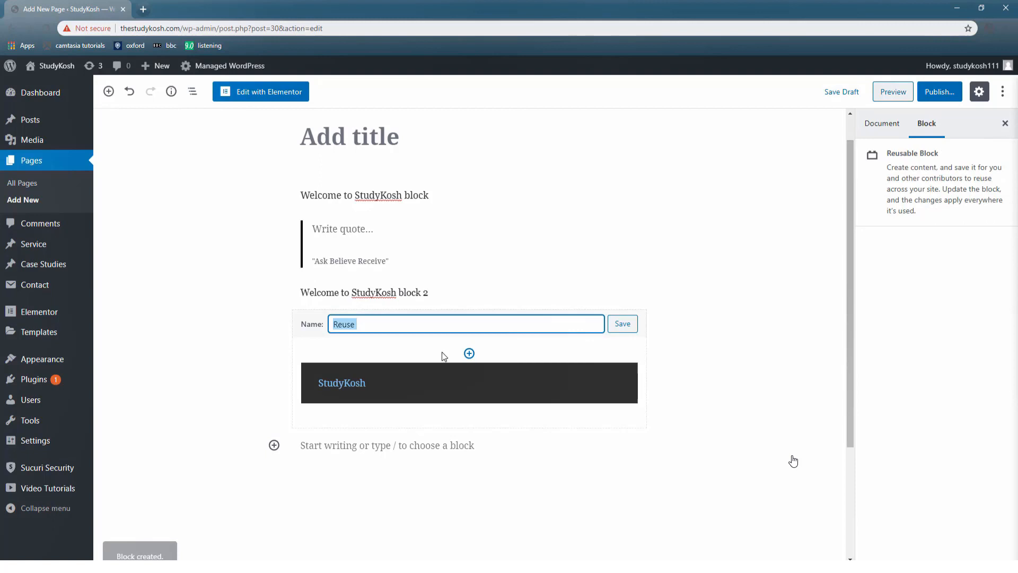
text(1)
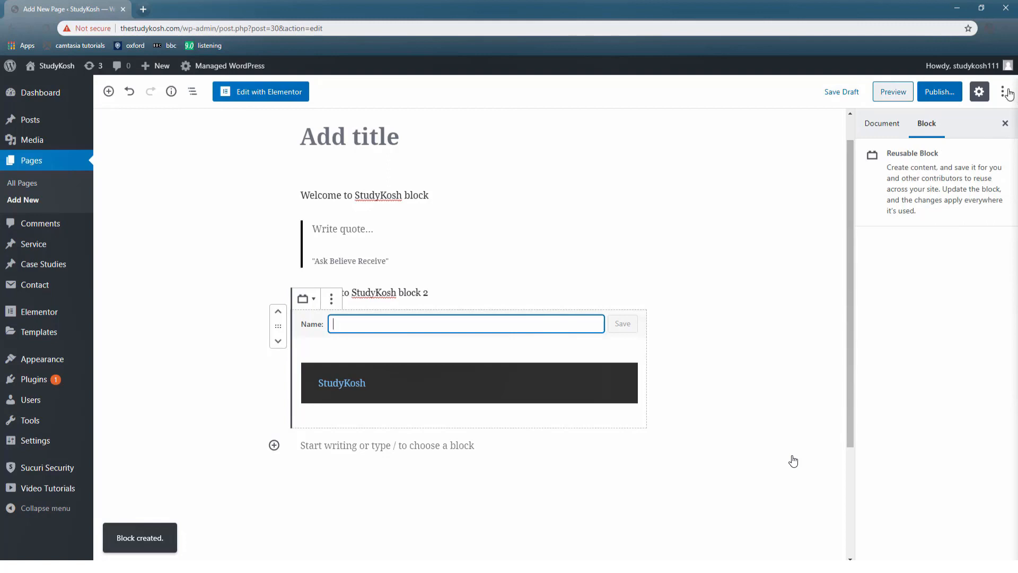
click(1002, 92)
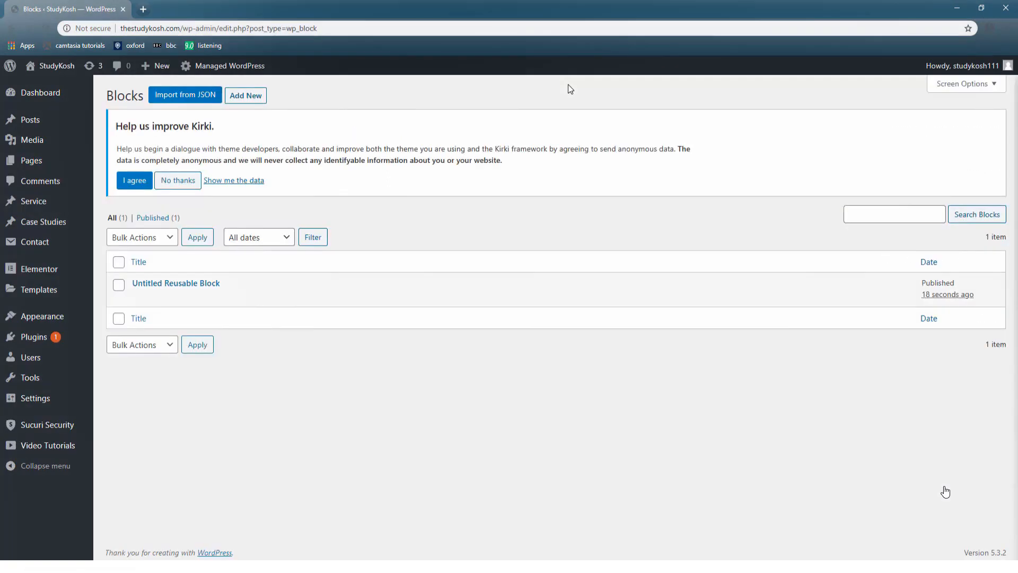
mouse_move(175, 283)
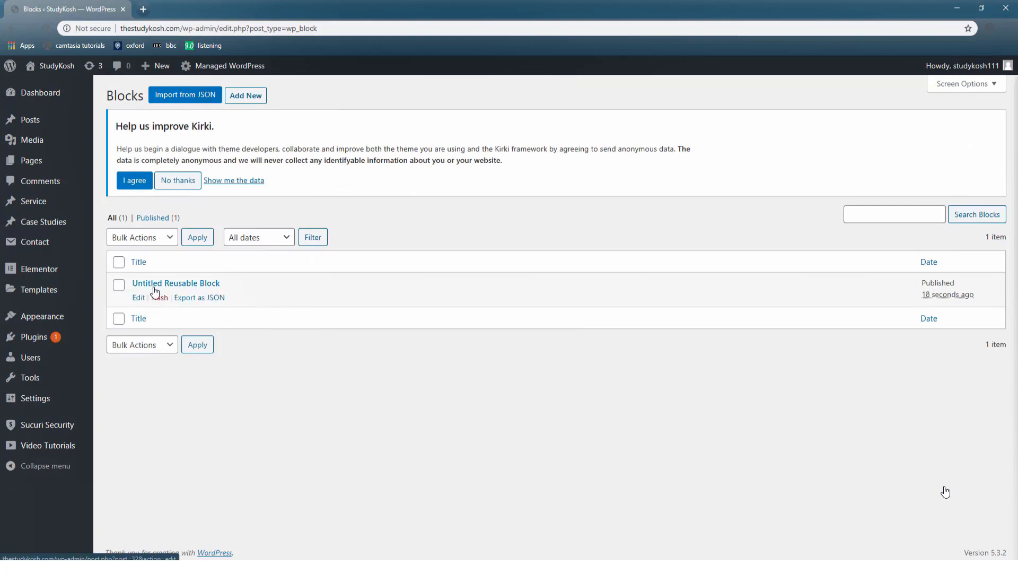
mouse_move(137, 289)
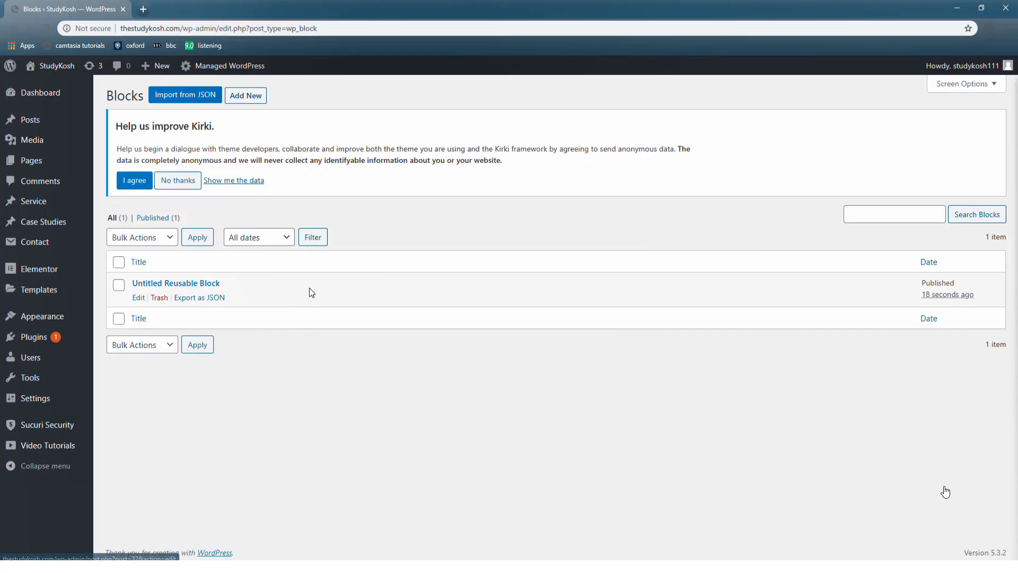
mouse_move(176, 288)
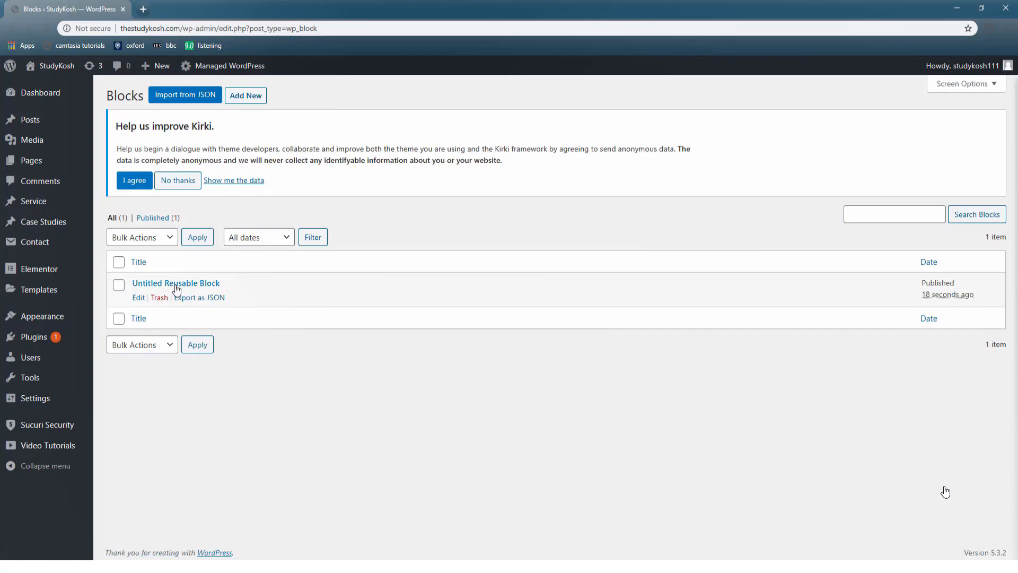
- Open 'Untitled Reusable Block' from the Blocks list in the editor
click(175, 282)
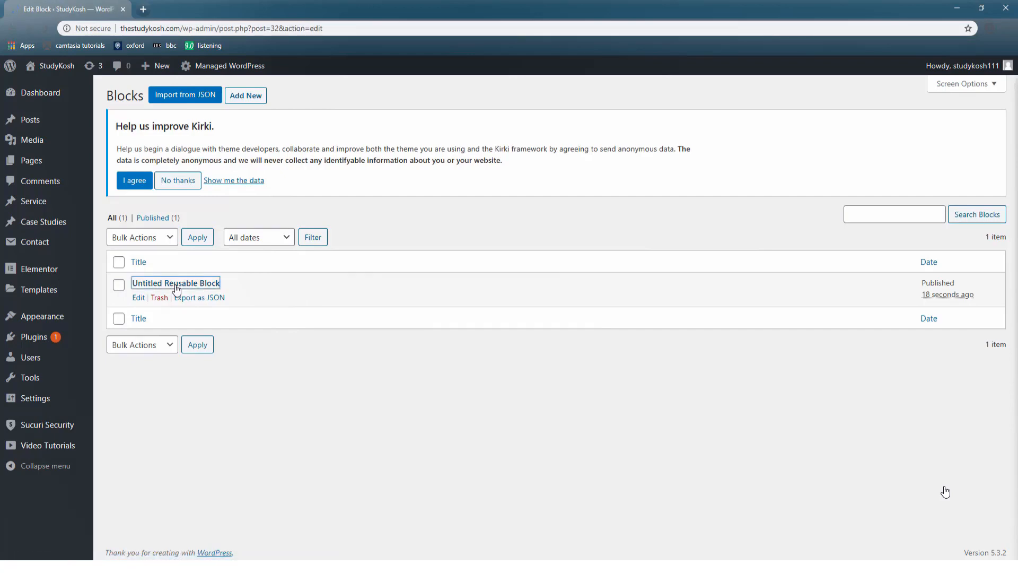
click(175, 283)
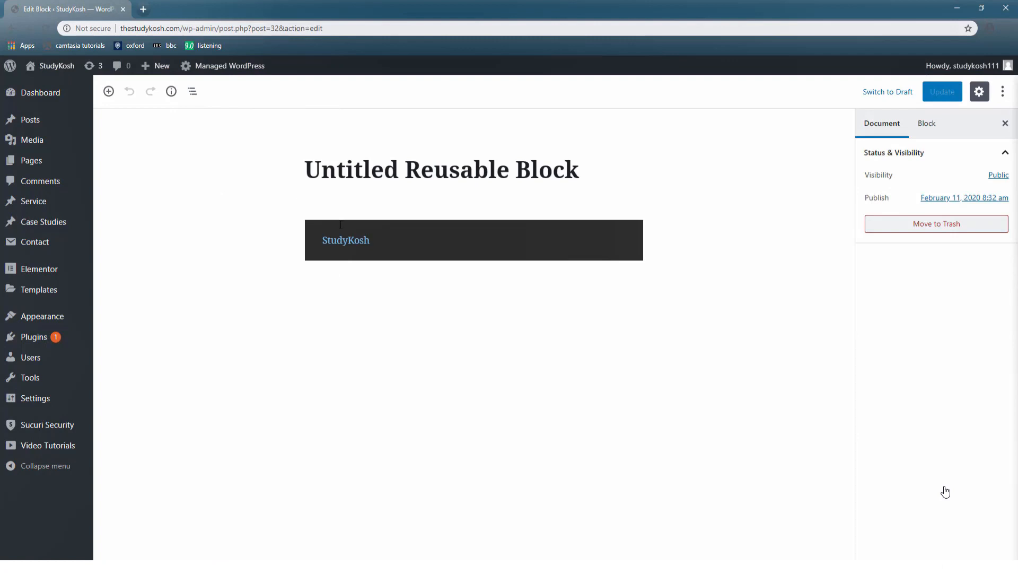